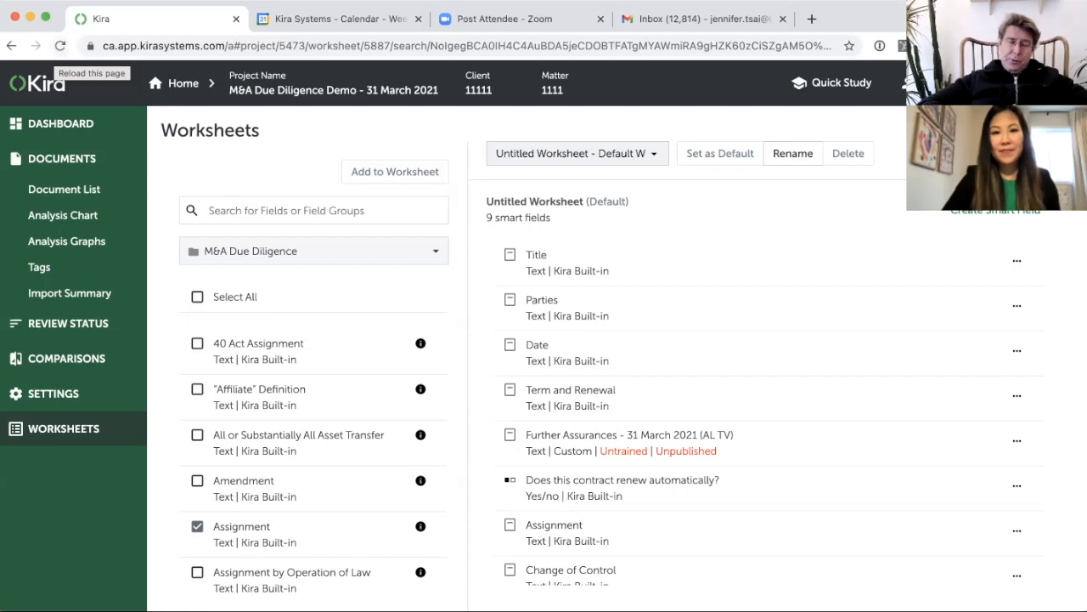
{"action": "mouse_move", "coordinate": [558, 30]}
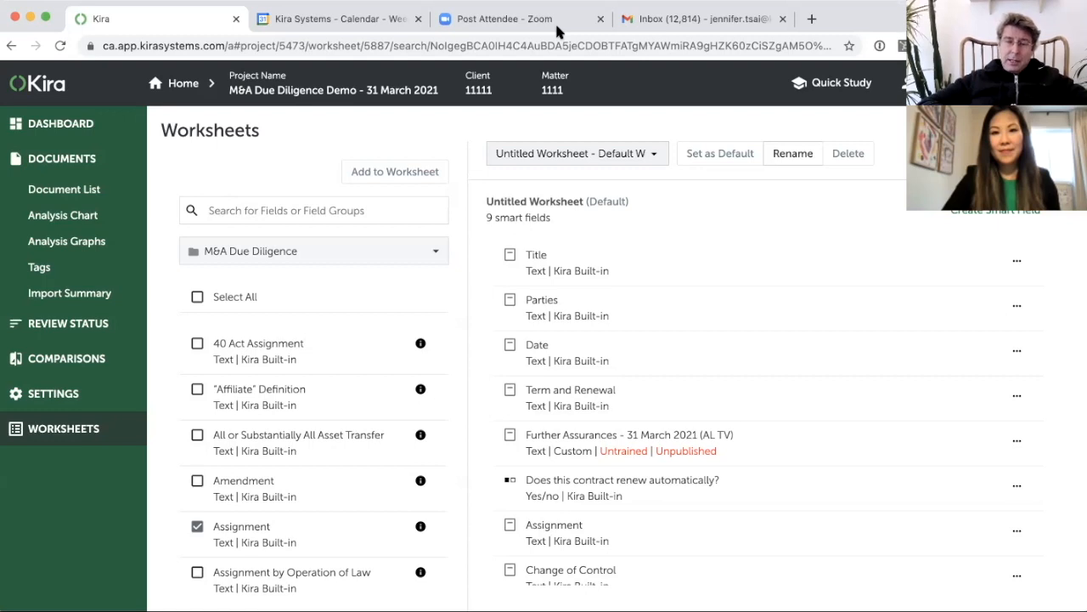
{"action": "mouse_move", "coordinate": [552, 243]}
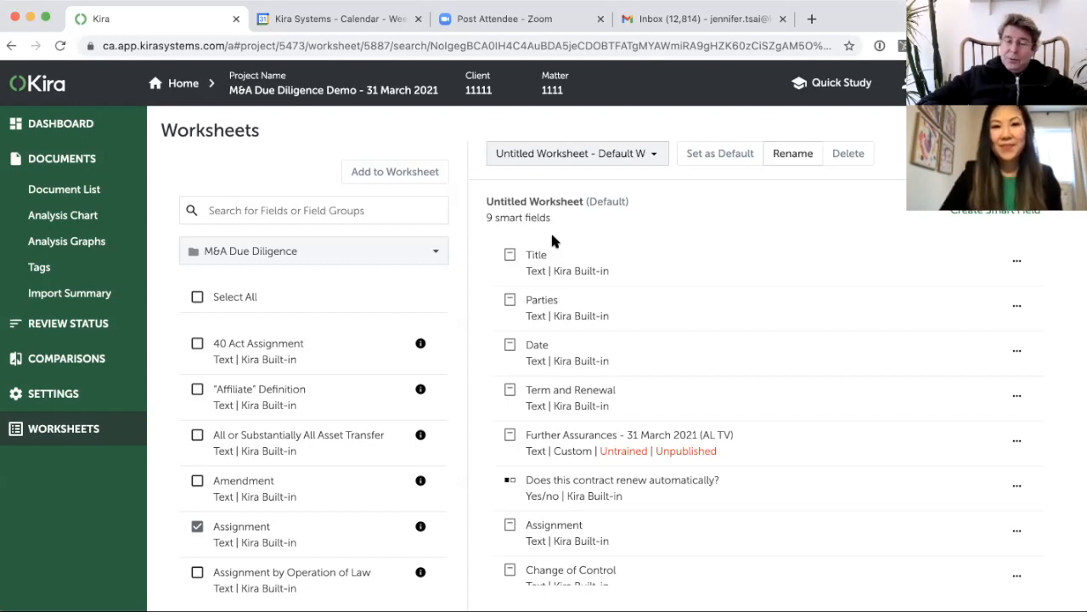
{"action": "mouse_move", "coordinate": [548, 270]}
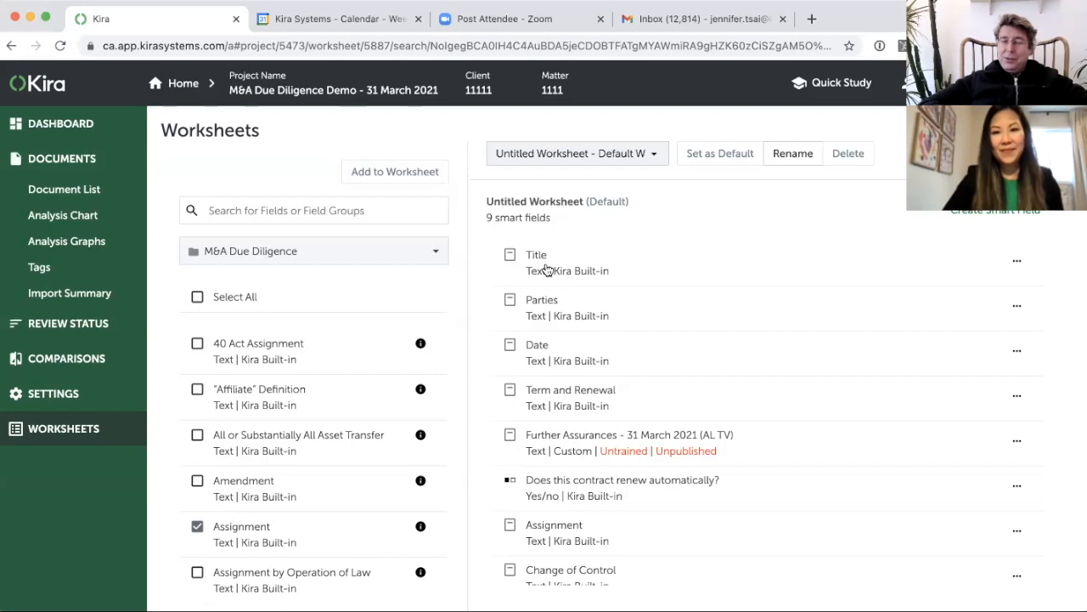
{"action": "mouse_move", "coordinate": [540, 281]}
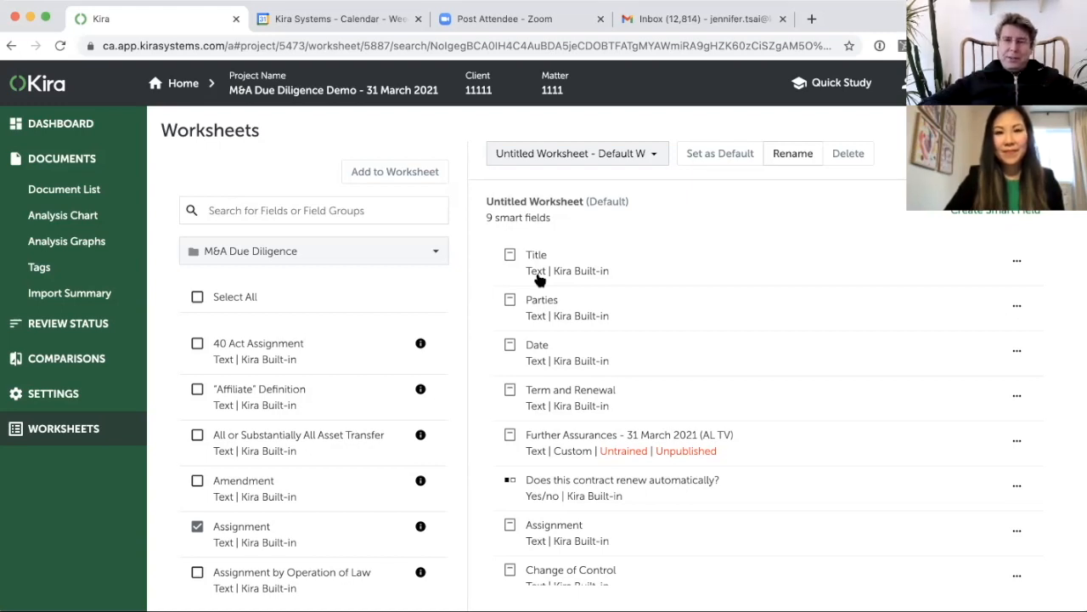
- Switch the smart field library to All Field Groups and scroll through the group list
{"action": "left_click", "coordinate": [314, 251]}
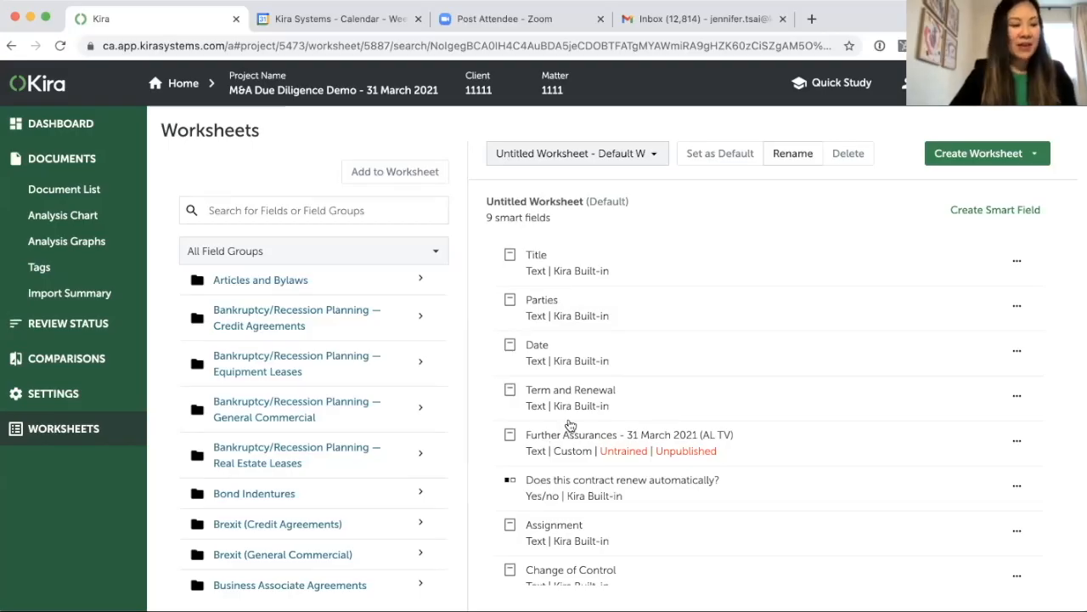
{"action": "mouse_move", "coordinate": [496, 428]}
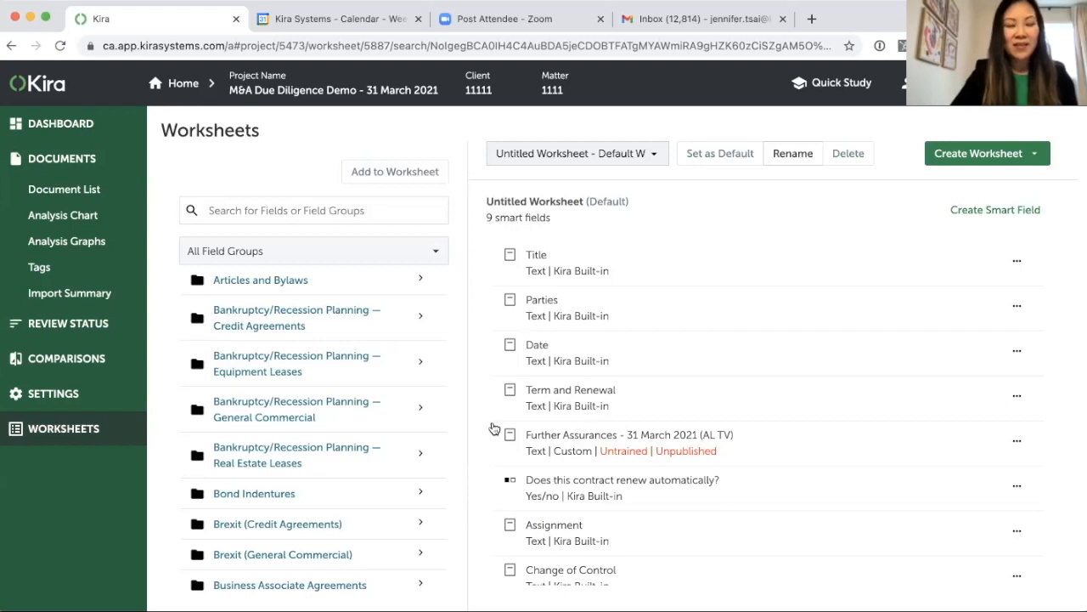
{"action": "mouse_move", "coordinate": [556, 492]}
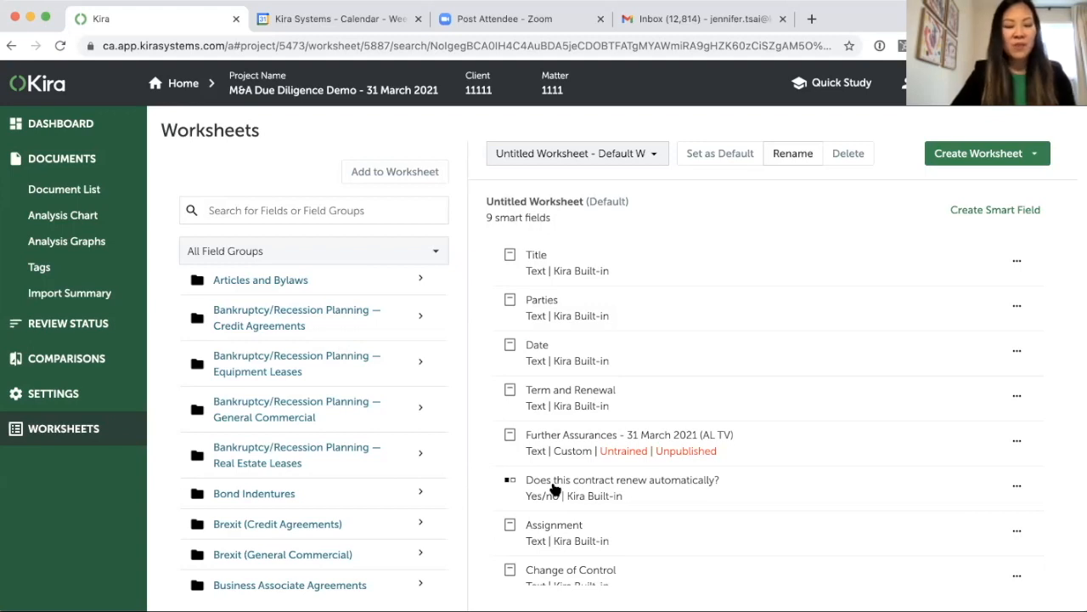
{"action": "mouse_move", "coordinate": [559, 482]}
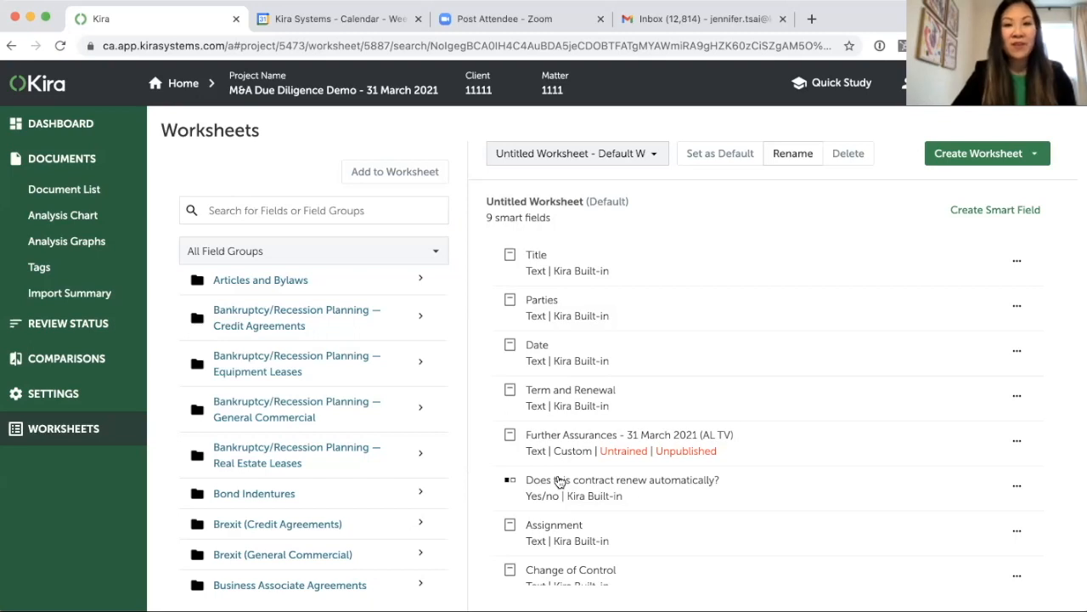
{"action": "mouse_move", "coordinate": [193, 386]}
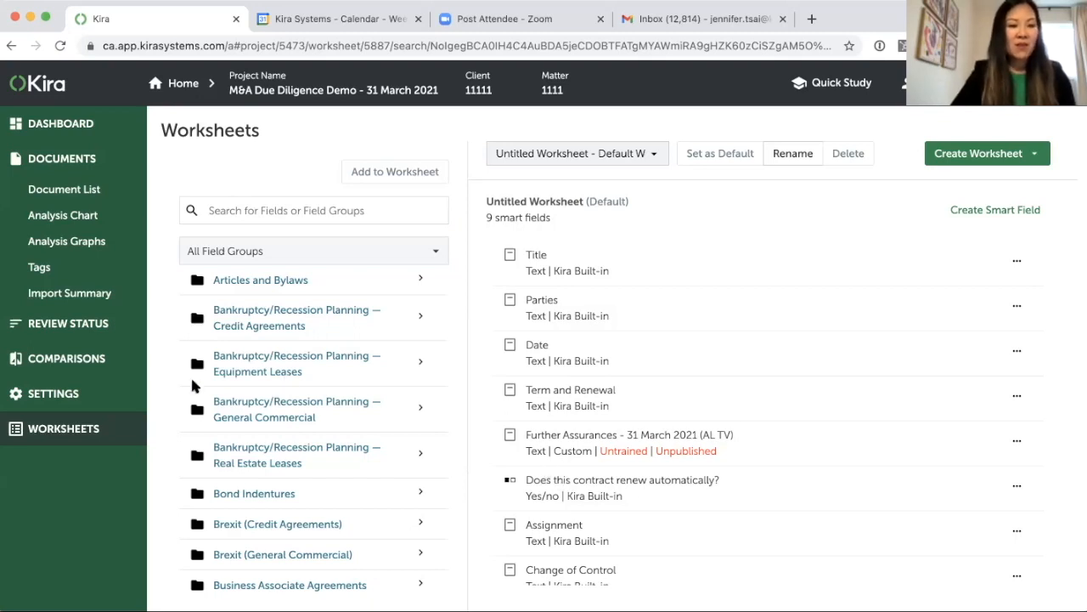
{"action": "mouse_move", "coordinate": [220, 432]}
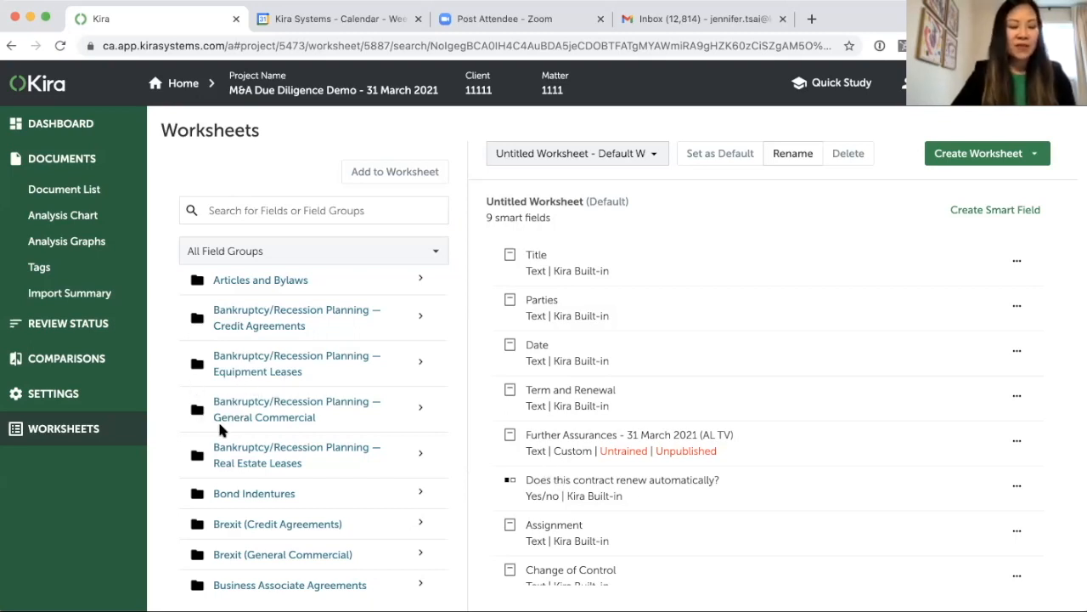
{"action": "mouse_move", "coordinate": [276, 390]}
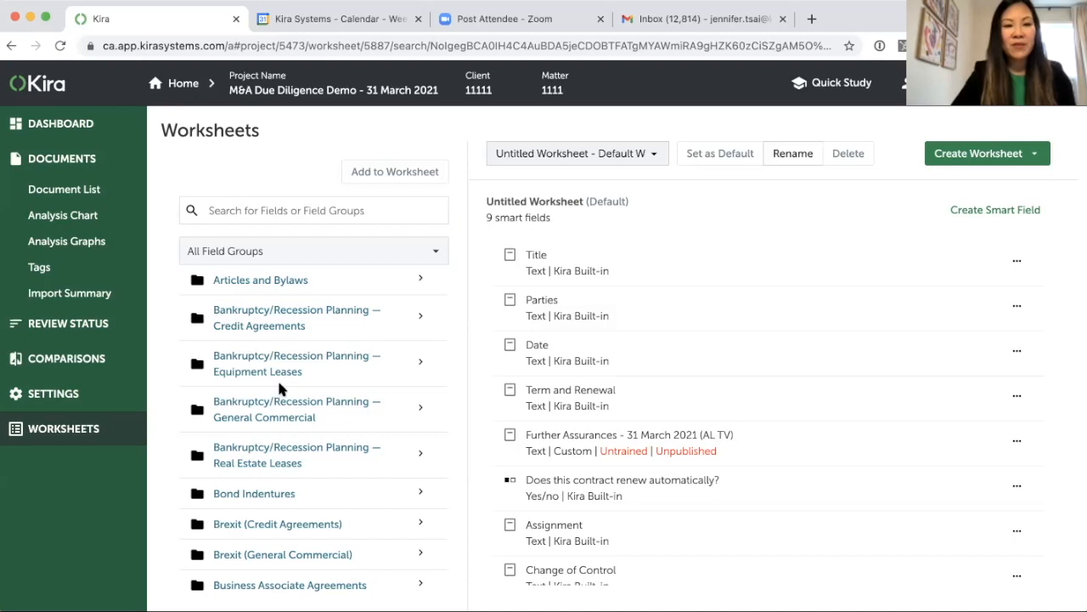
{"action": "mouse_move", "coordinate": [258, 486]}
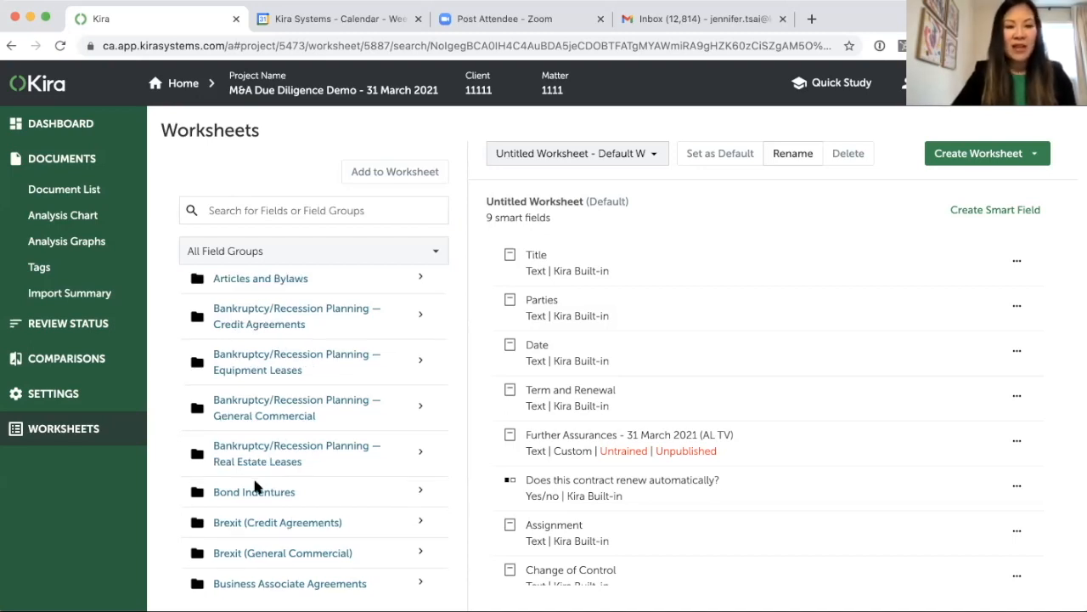
{"action": "scroll", "scroll_direction": "down", "scroll_amount": 3}
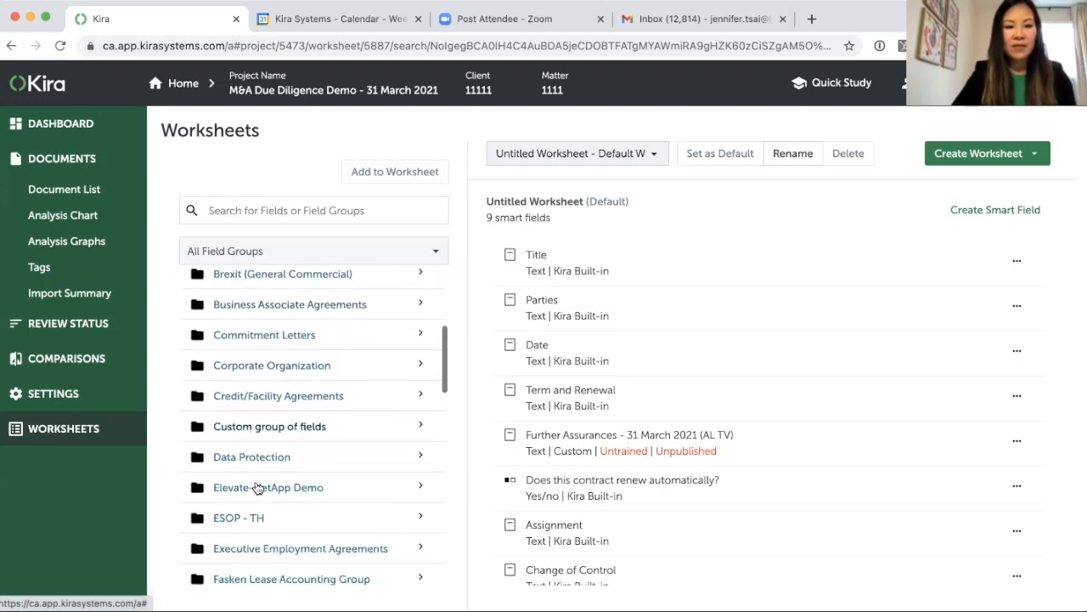
{"action": "scroll", "scroll_direction": "down", "scroll_amount": 3}
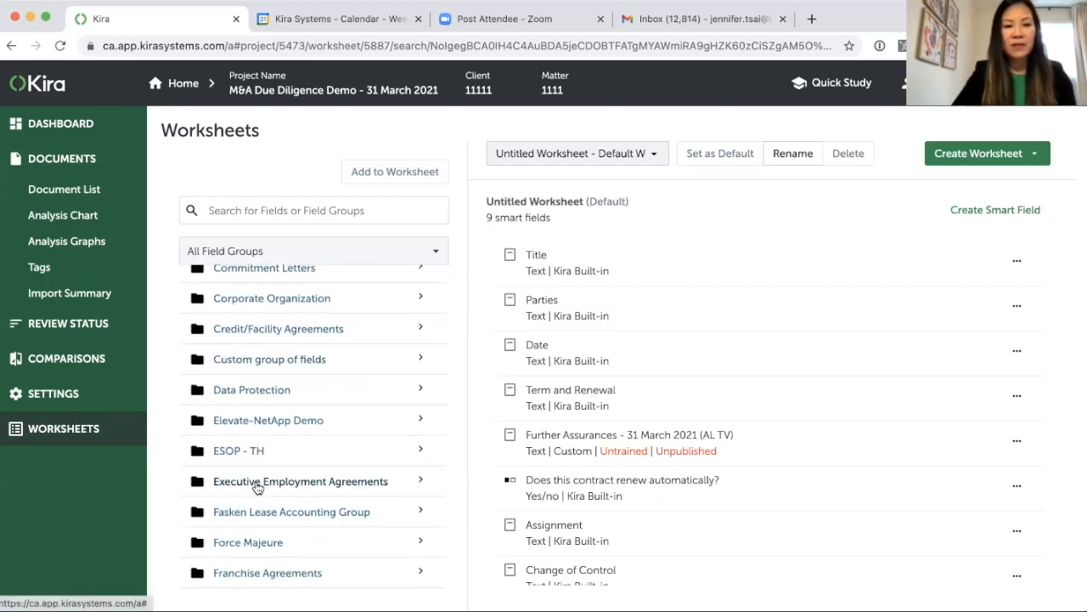
{"action": "scroll", "scroll_direction": "down", "scroll_amount": 3}
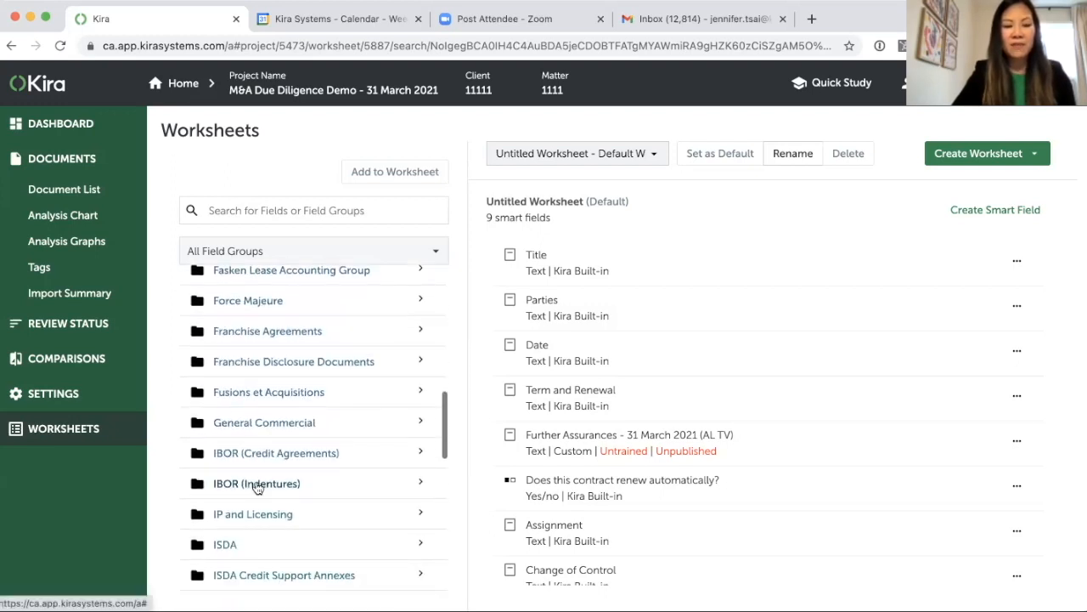
{"action": "scroll", "scroll_direction": "down", "scroll_amount": 3}
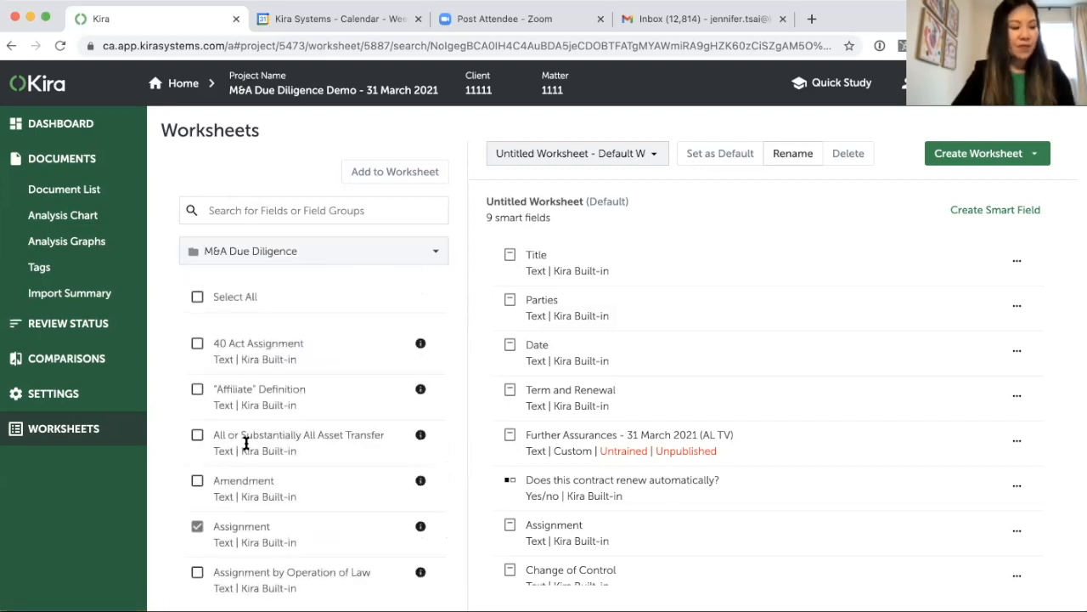
{"action": "mouse_move", "coordinate": [306, 475]}
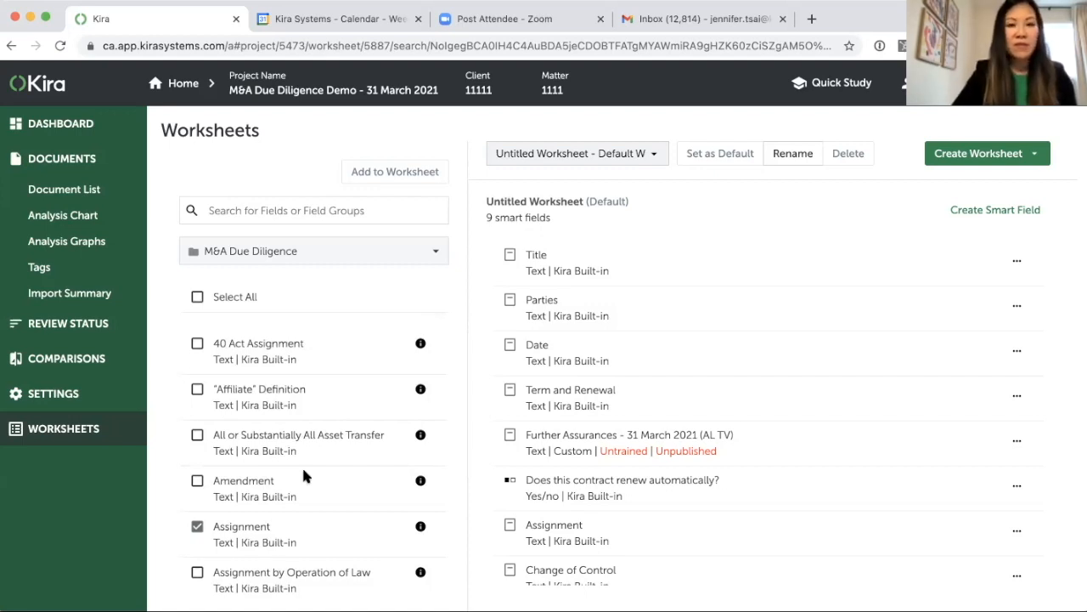
{"action": "mouse_move", "coordinate": [360, 512]}
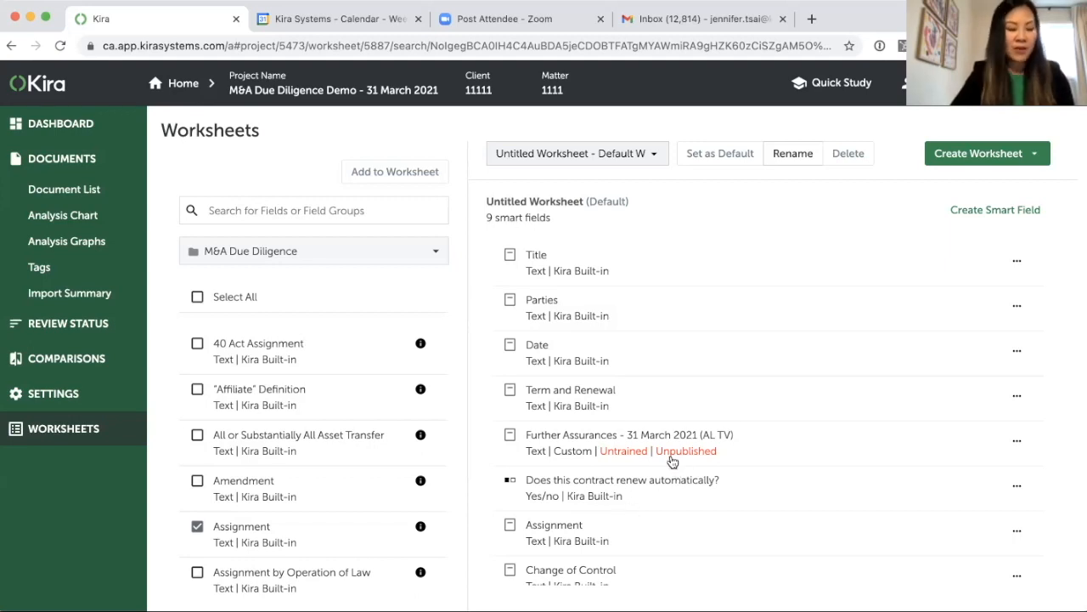
{"action": "mouse_move", "coordinate": [862, 474]}
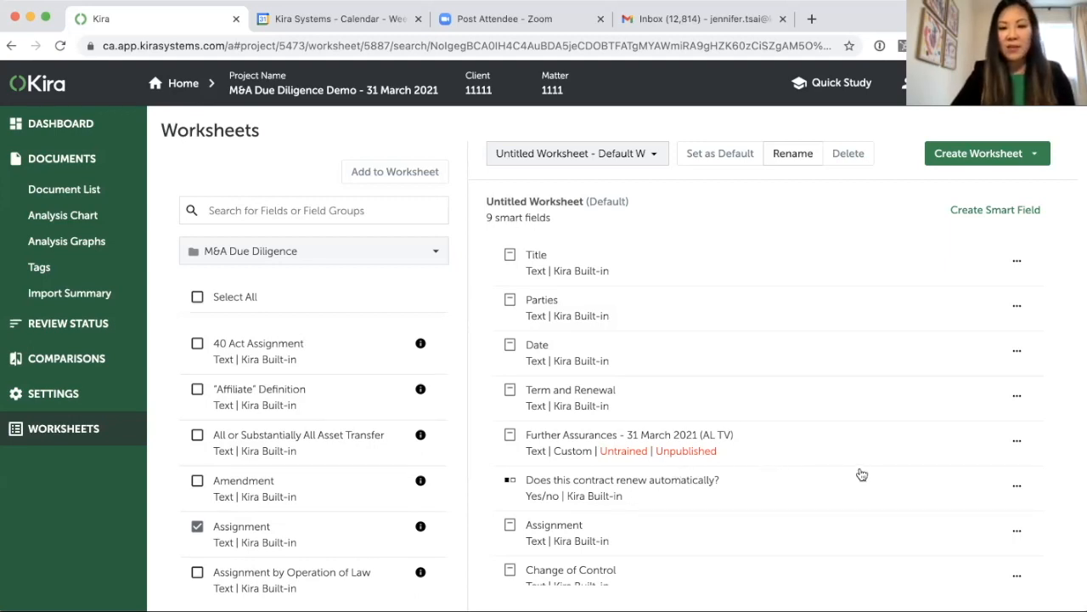
- Move 'Does this contract renew automatically?' above Further Assurances in the default worksheet
{"action": "left_click", "coordinate": [1017, 395]}
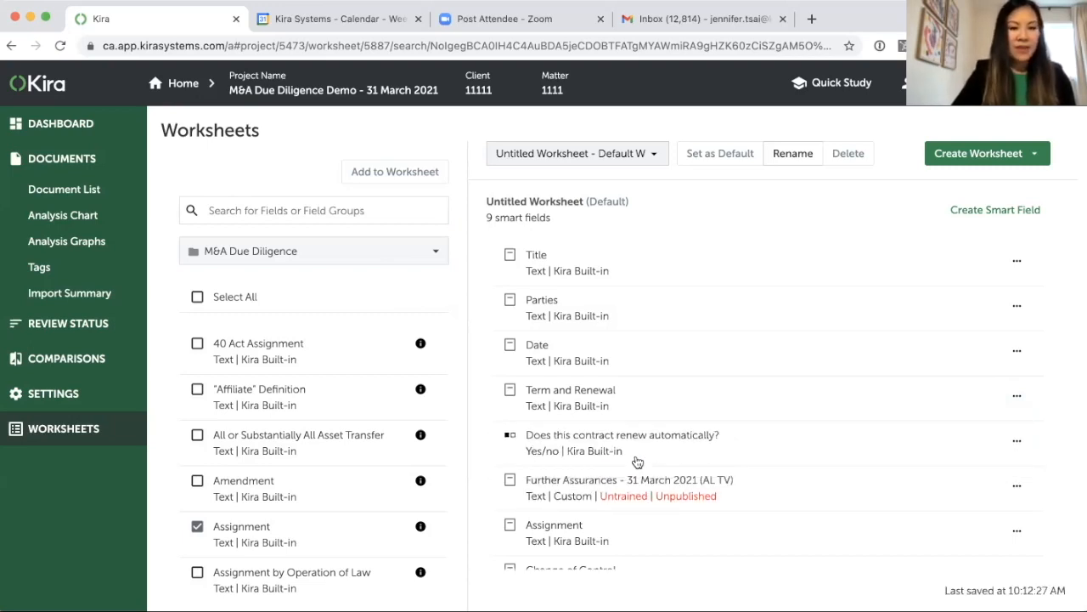
{"action": "mouse_move", "coordinate": [285, 512]}
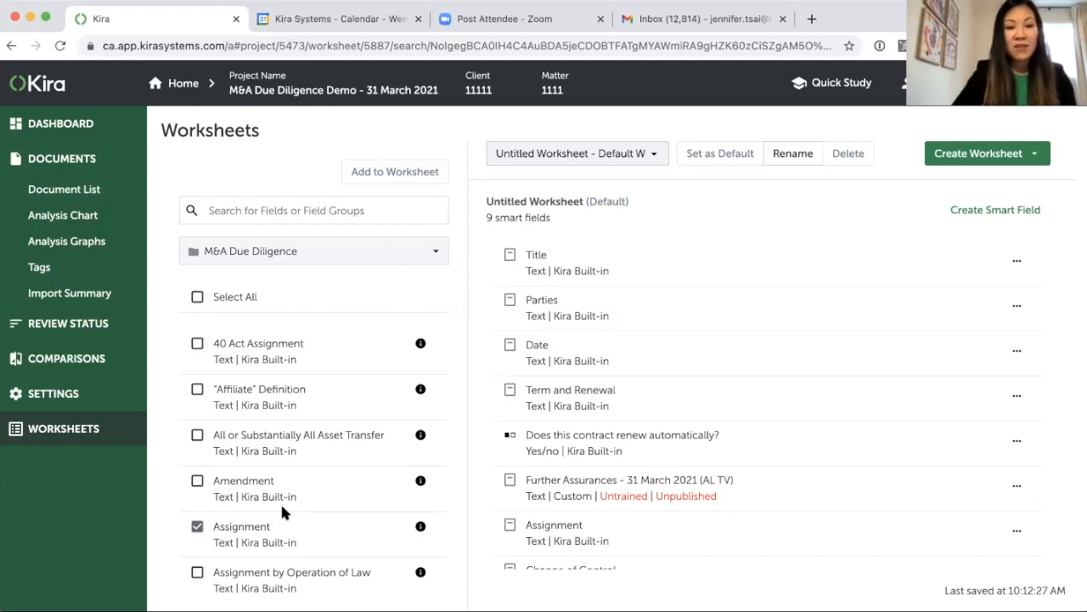
- Scroll down the M&A Due Diligence field list to find two more smart fields
{"action": "scroll", "scroll_direction": "down", "scroll_amount": 3}
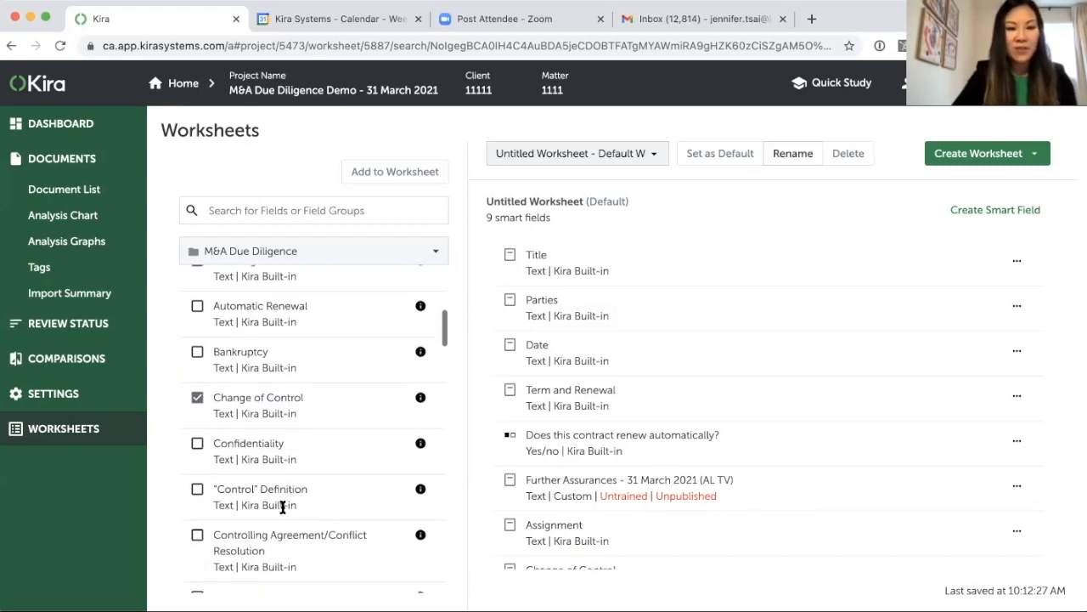
{"action": "scroll", "scroll_direction": "down", "scroll_amount": 3}
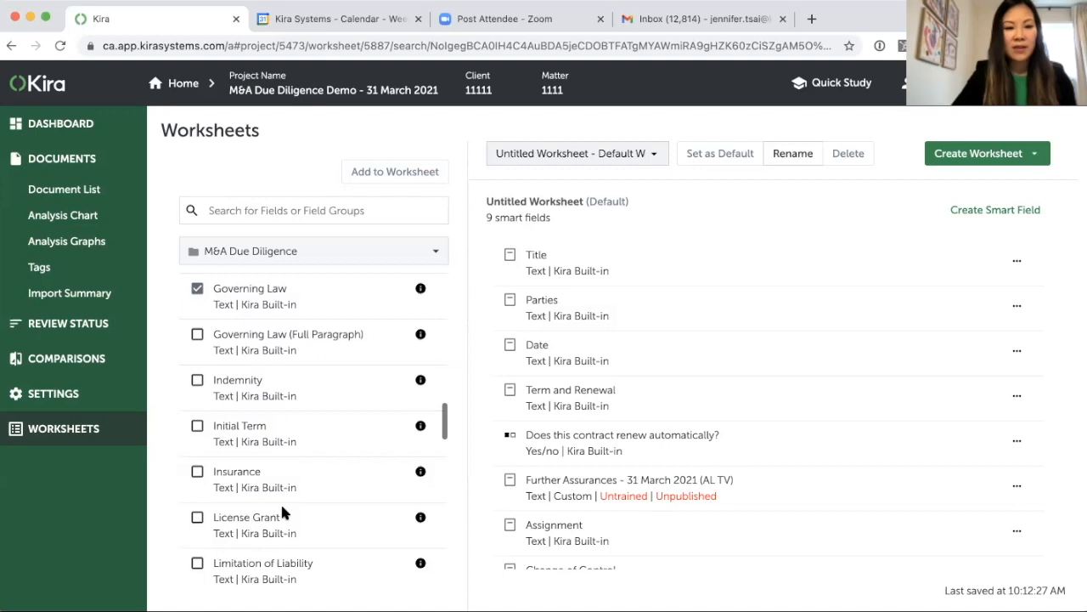
{"action": "scroll", "scroll_direction": "down", "scroll_amount": 3}
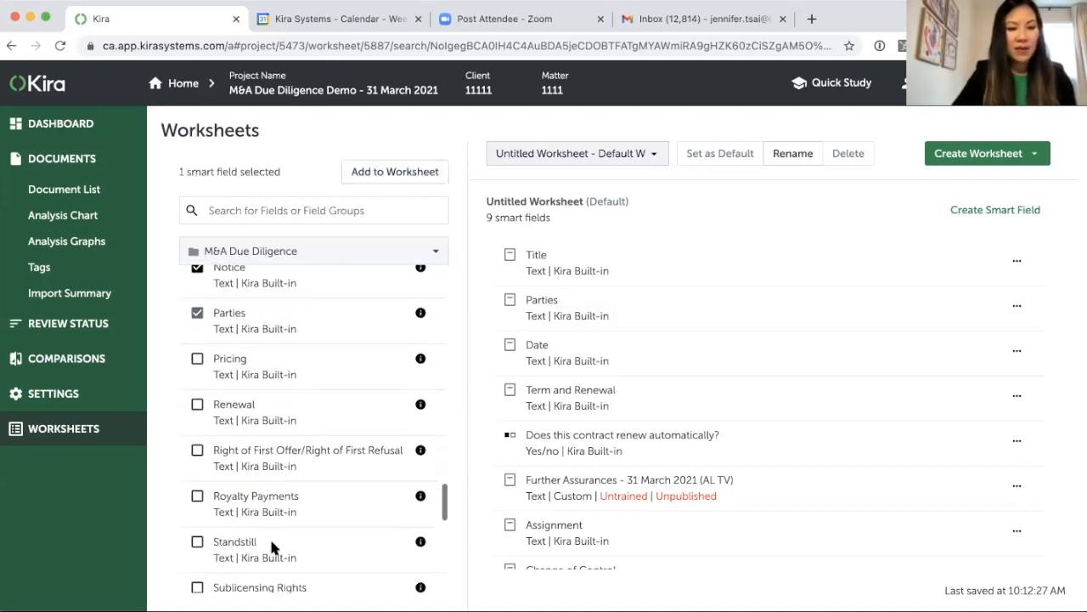
{"action": "scroll", "scroll_direction": "down", "scroll_amount": 3}
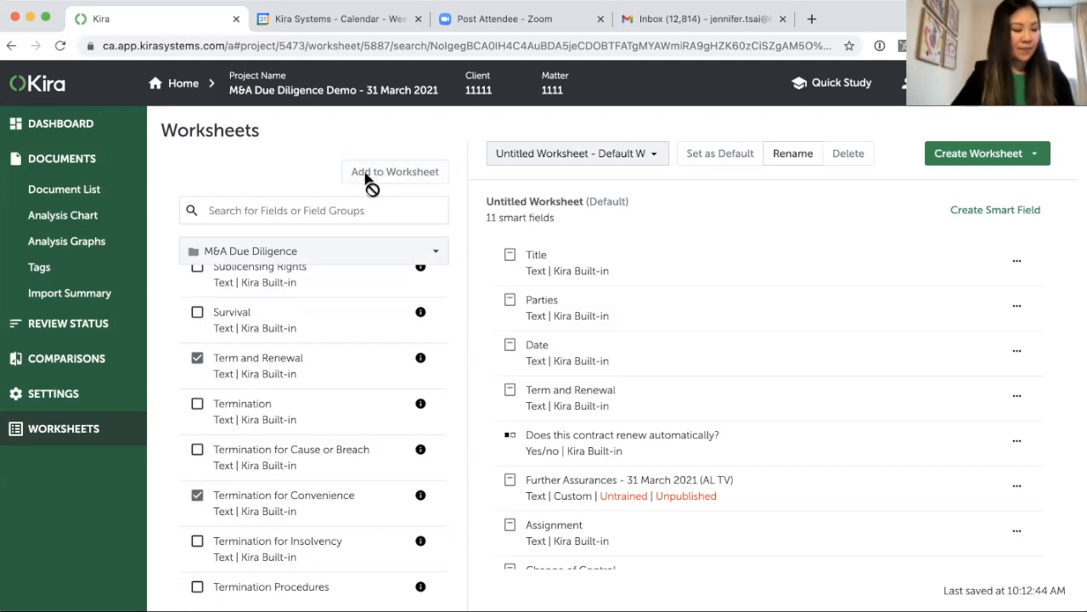
{"action": "mouse_move", "coordinate": [451, 497]}
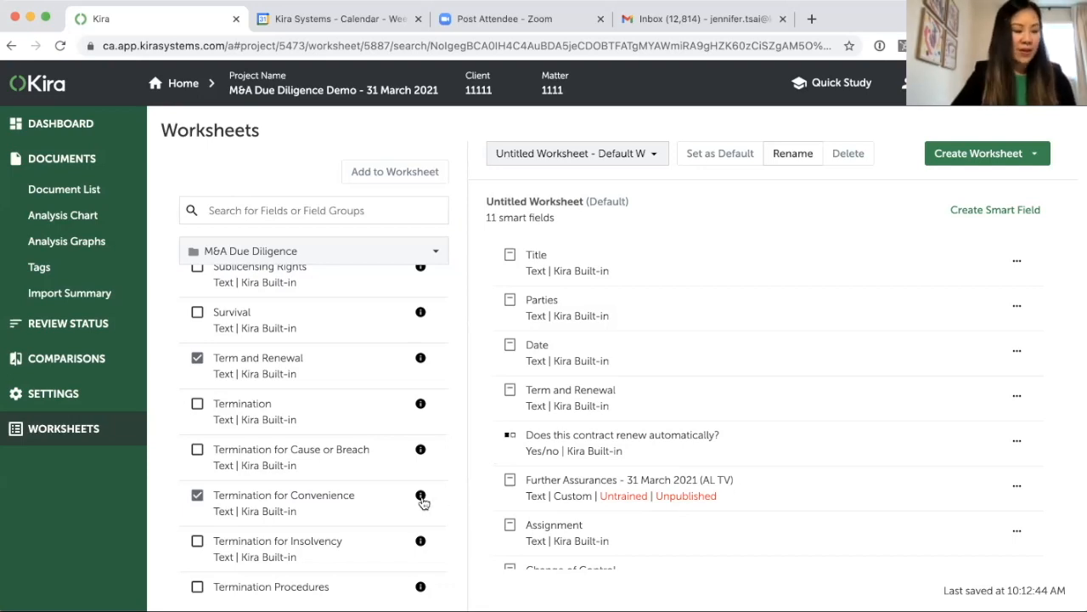
{"action": "left_click", "coordinate": [421, 499]}
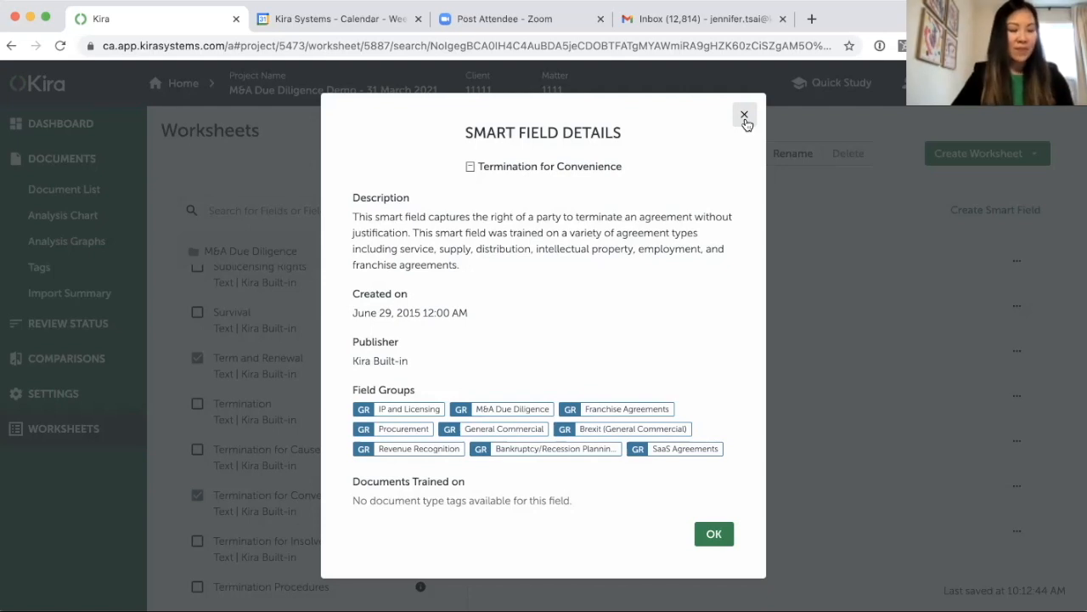
{"action": "left_click", "coordinate": [745, 113]}
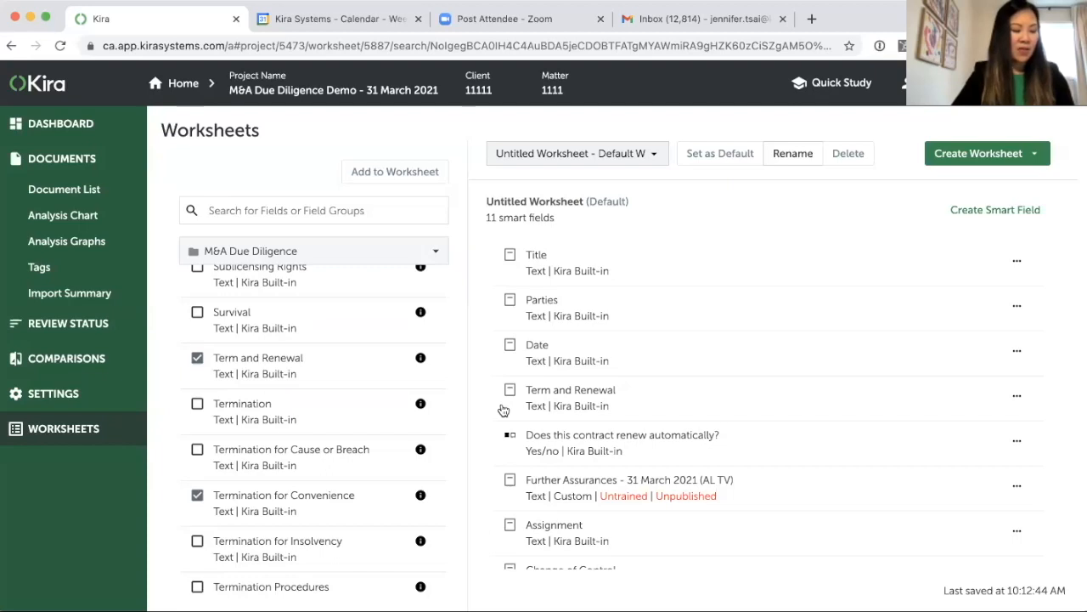
{"action": "mouse_move", "coordinate": [520, 414]}
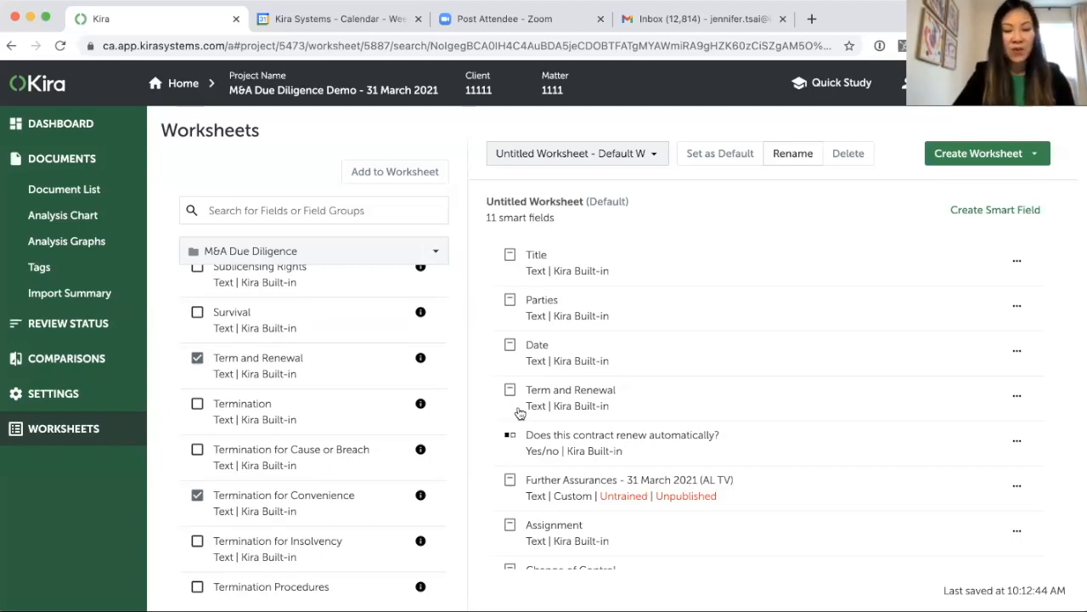
{"action": "mouse_move", "coordinate": [516, 398]}
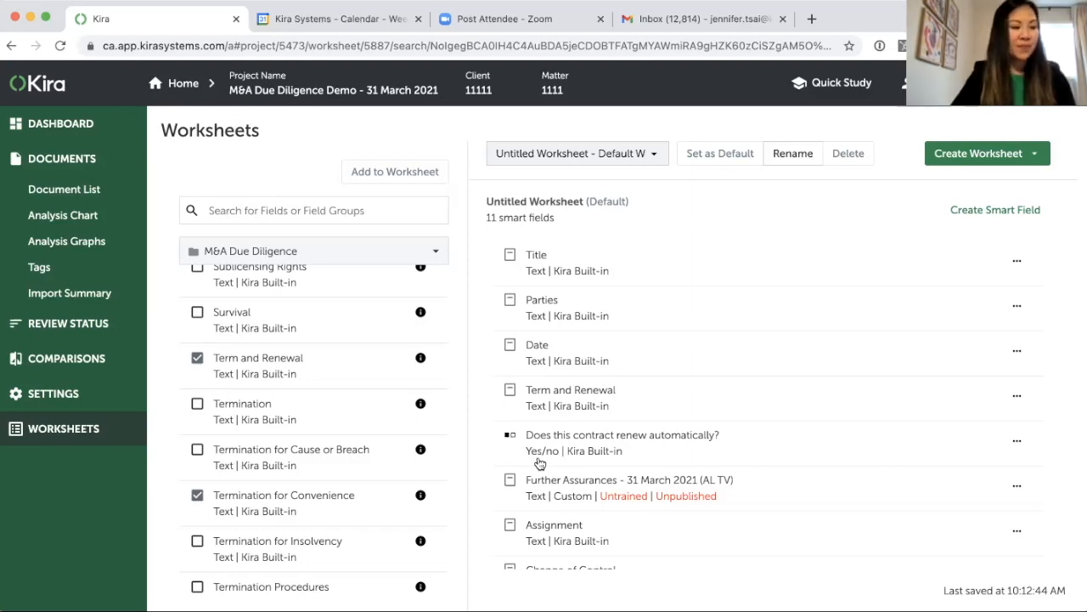
{"action": "mouse_move", "coordinate": [562, 450]}
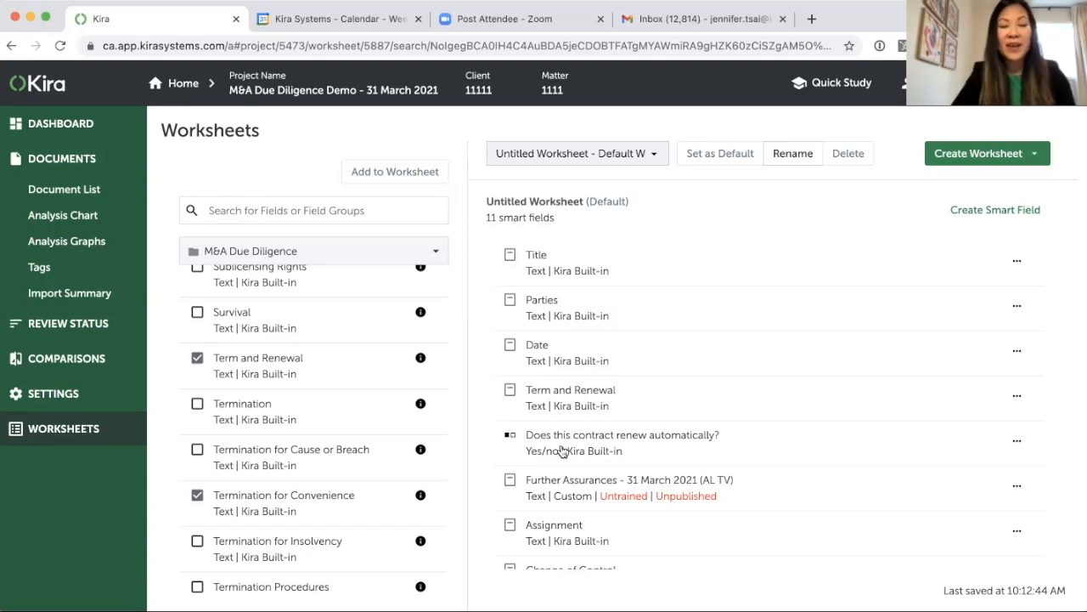
{"action": "mouse_move", "coordinate": [661, 485]}
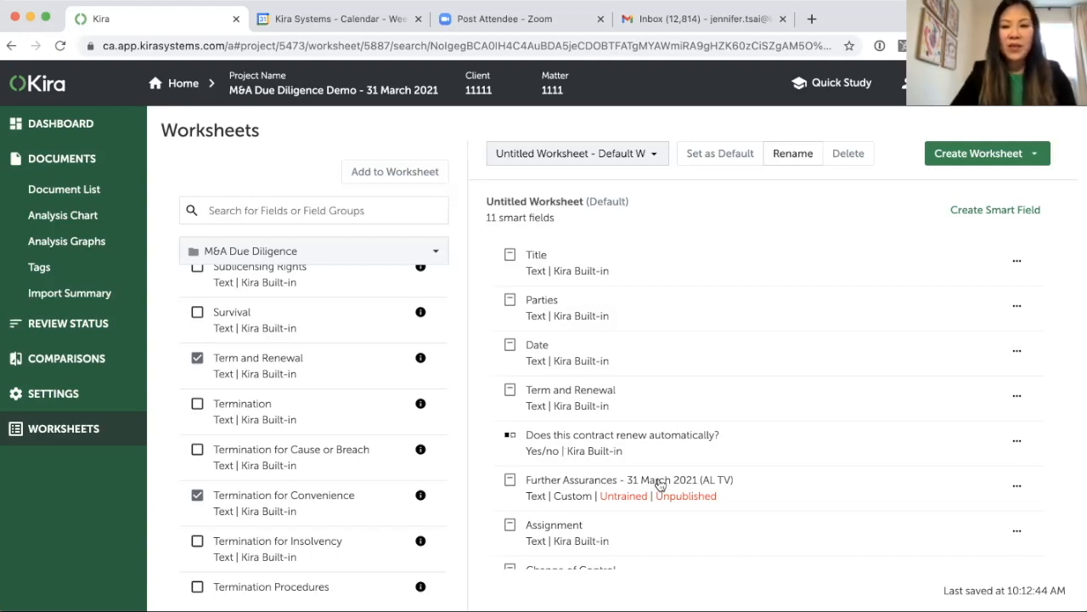
{"action": "mouse_move", "coordinate": [933, 560]}
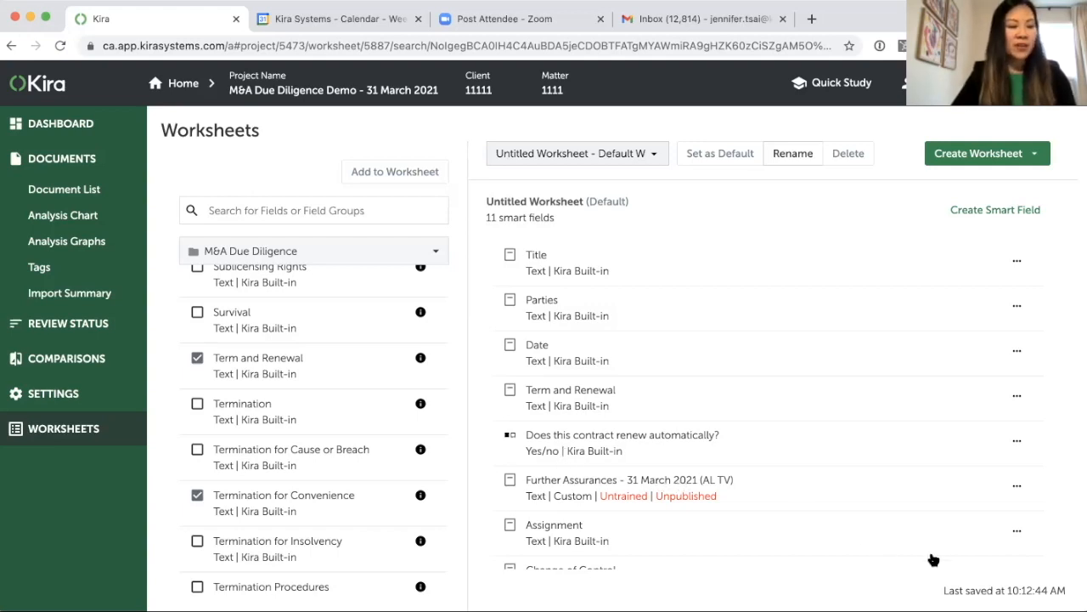
{"action": "mouse_move", "coordinate": [172, 202]}
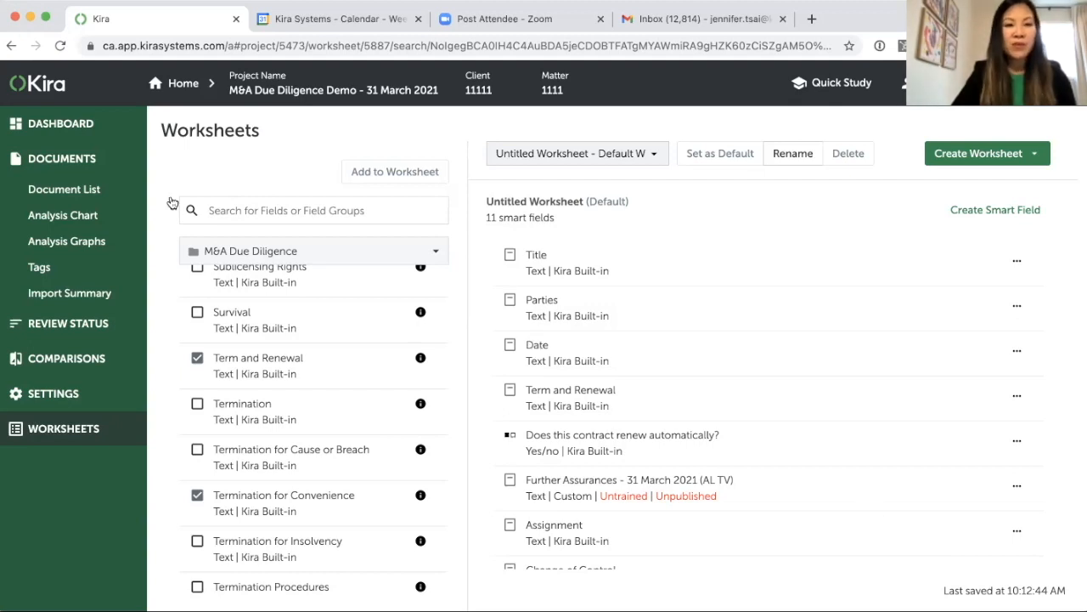
{"action": "mouse_move", "coordinate": [63, 189]}
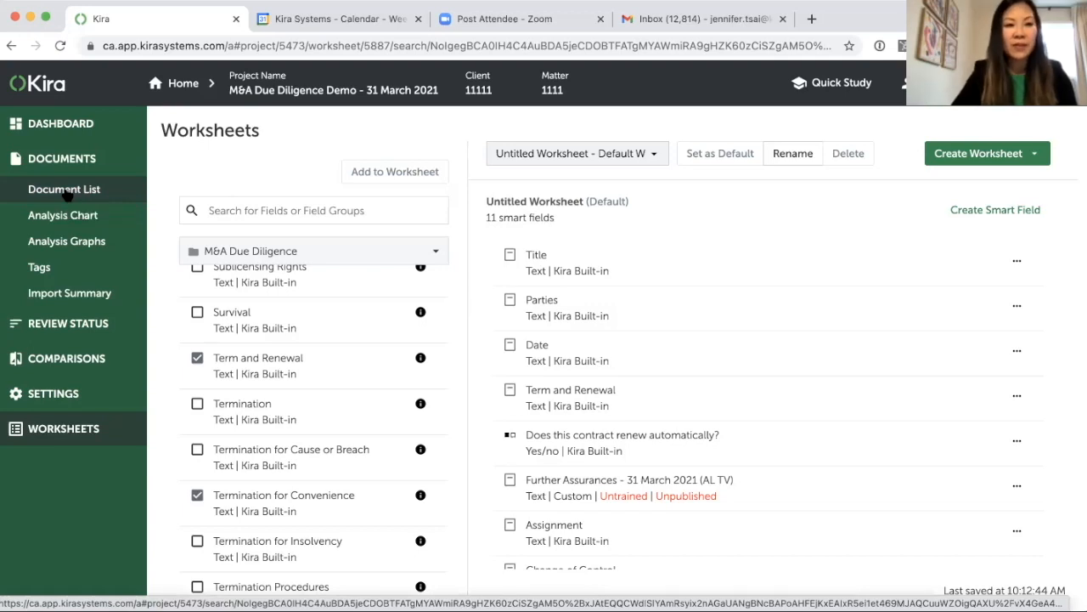
- Open the Document List and scroll through the ten PDFs with their type and language tags
{"action": "left_click", "coordinate": [63, 188]}
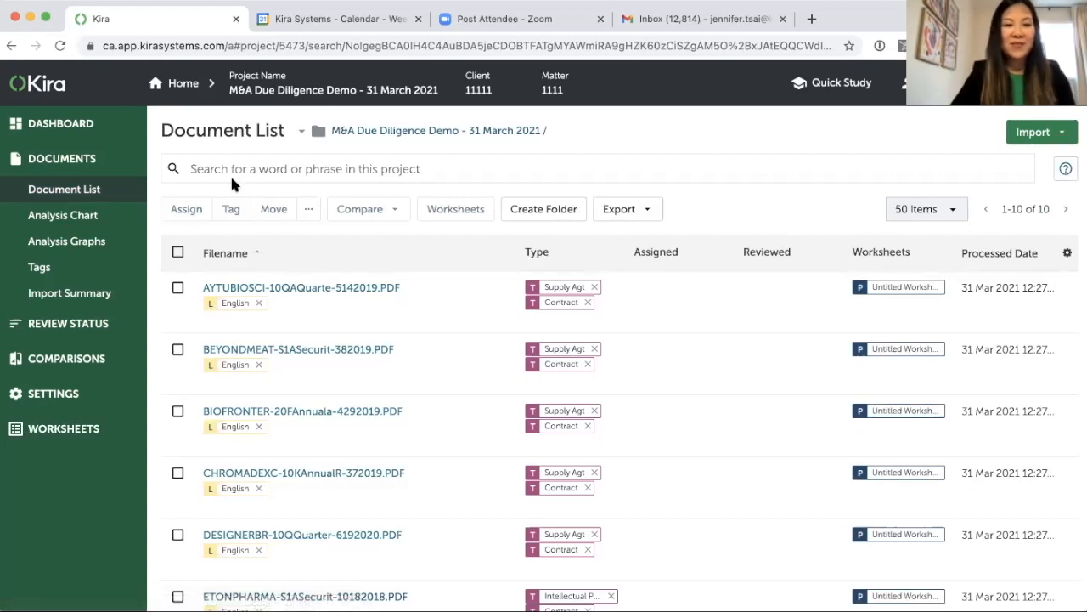
{"action": "mouse_move", "coordinate": [435, 224]}
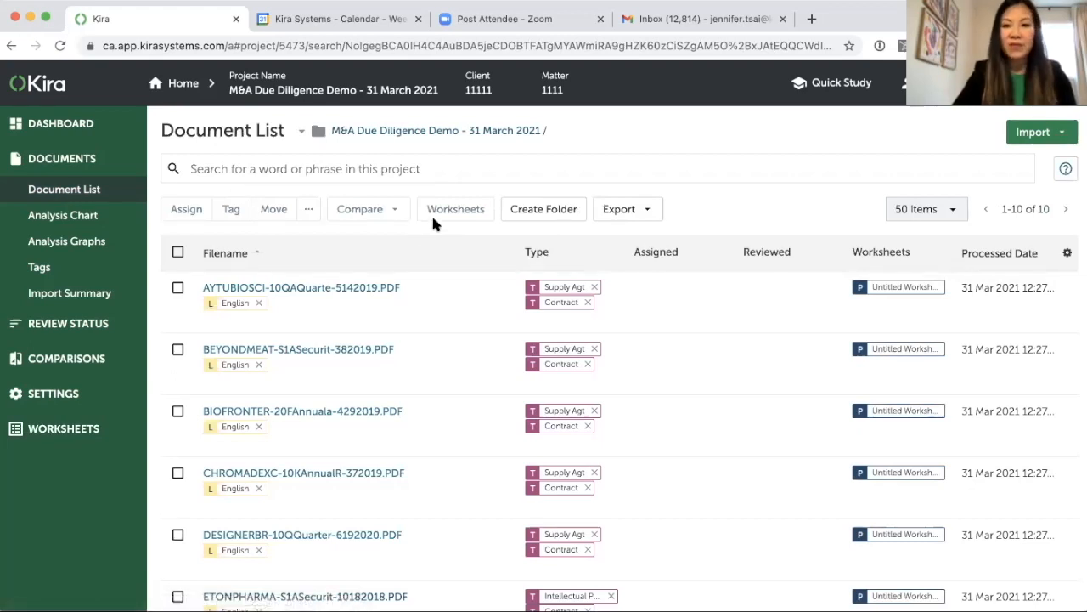
{"action": "mouse_move", "coordinate": [272, 354]}
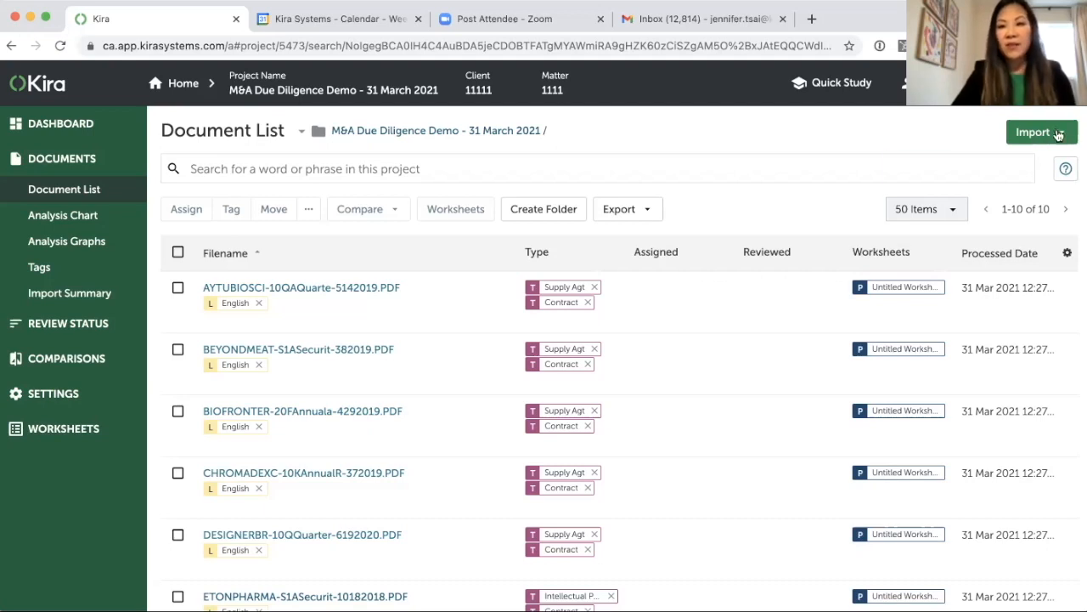
{"action": "left_click", "coordinate": [1041, 131]}
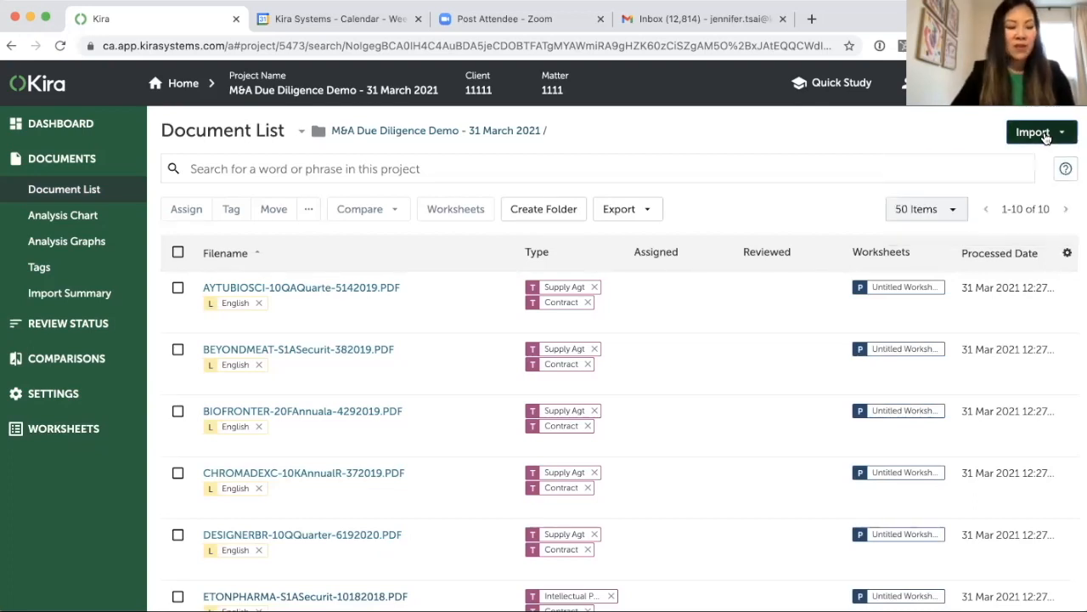
{"action": "mouse_move", "coordinate": [853, 140]}
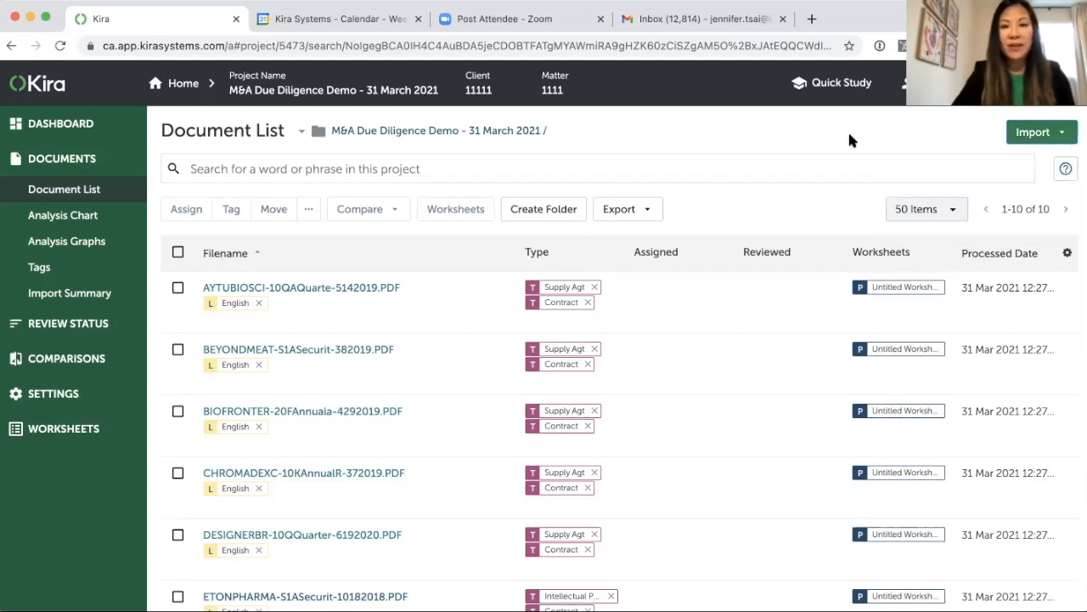
{"action": "mouse_move", "coordinate": [765, 149]}
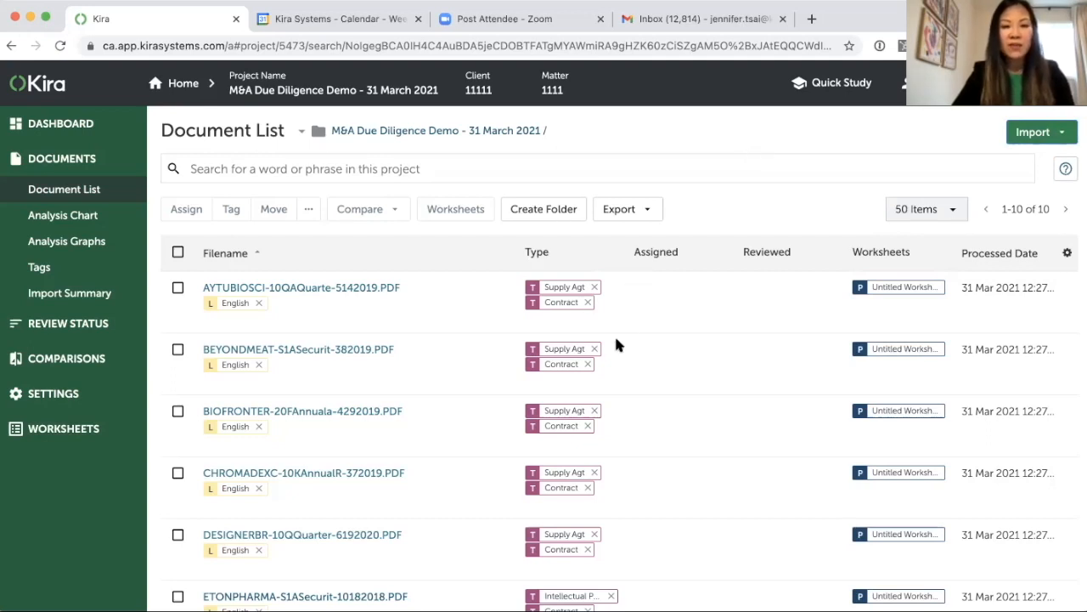
{"action": "mouse_move", "coordinate": [567, 363]}
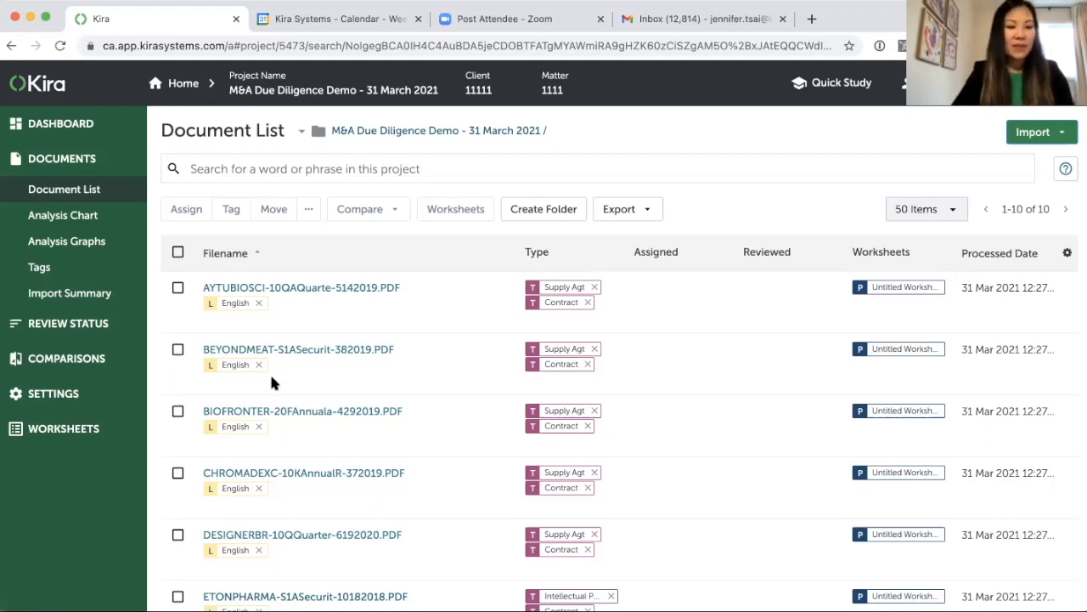
{"action": "mouse_move", "coordinate": [370, 494]}
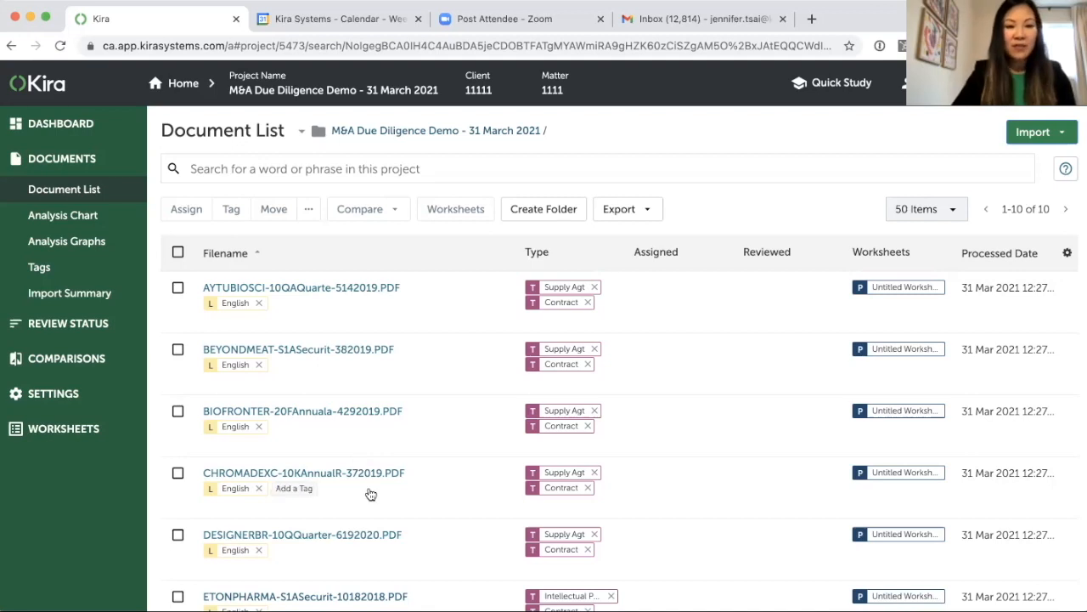
{"action": "scroll", "scroll_direction": "down", "scroll_amount": 3}
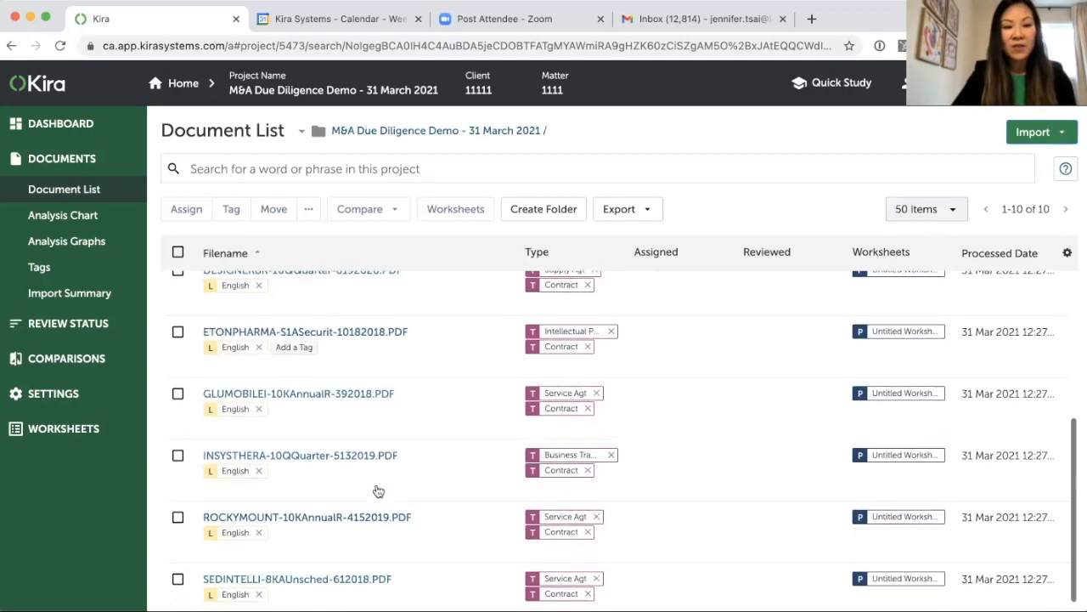
{"action": "scroll", "scroll_direction": "down", "scroll_amount": 3}
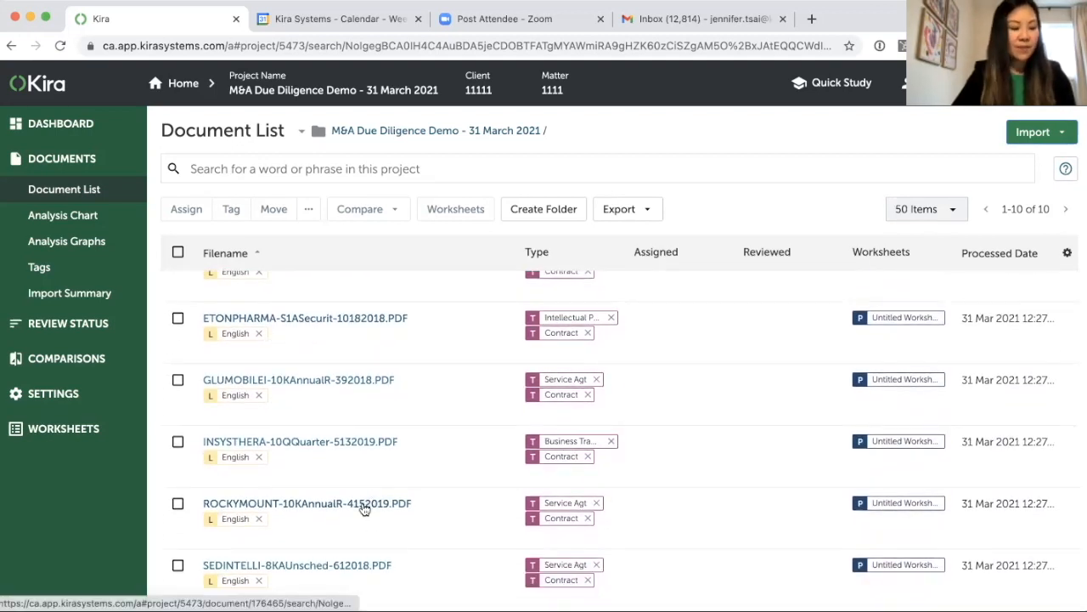
- Open ROCKYMOUNT-10KAnnualR-4152019.PDF and scroll through its Title, Parties, Date, Term and auto-renewal results
{"action": "left_click", "coordinate": [306, 503]}
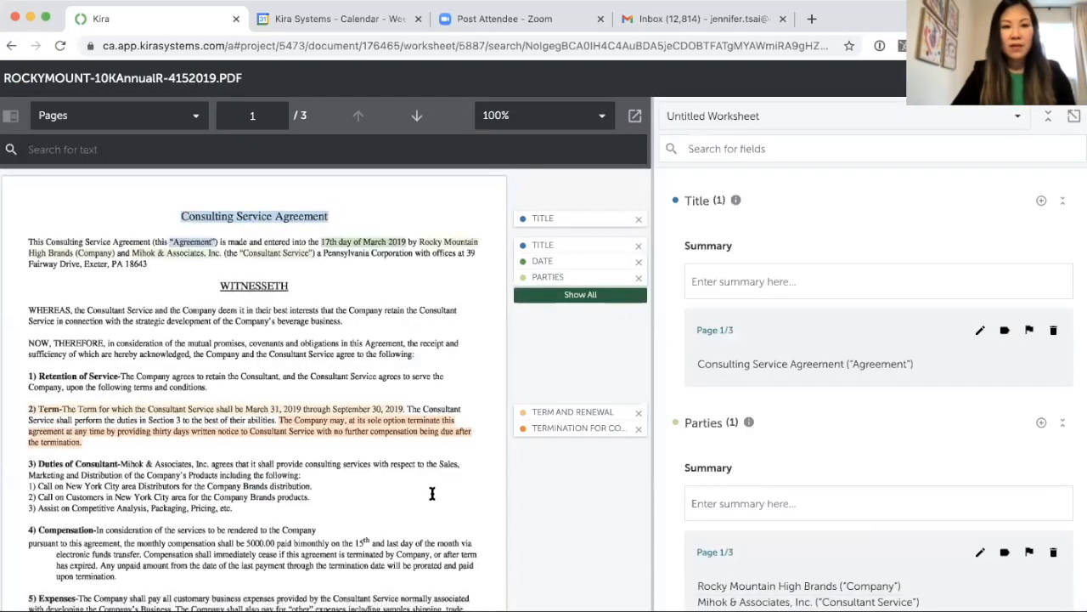
{"action": "mouse_move", "coordinate": [286, 397]}
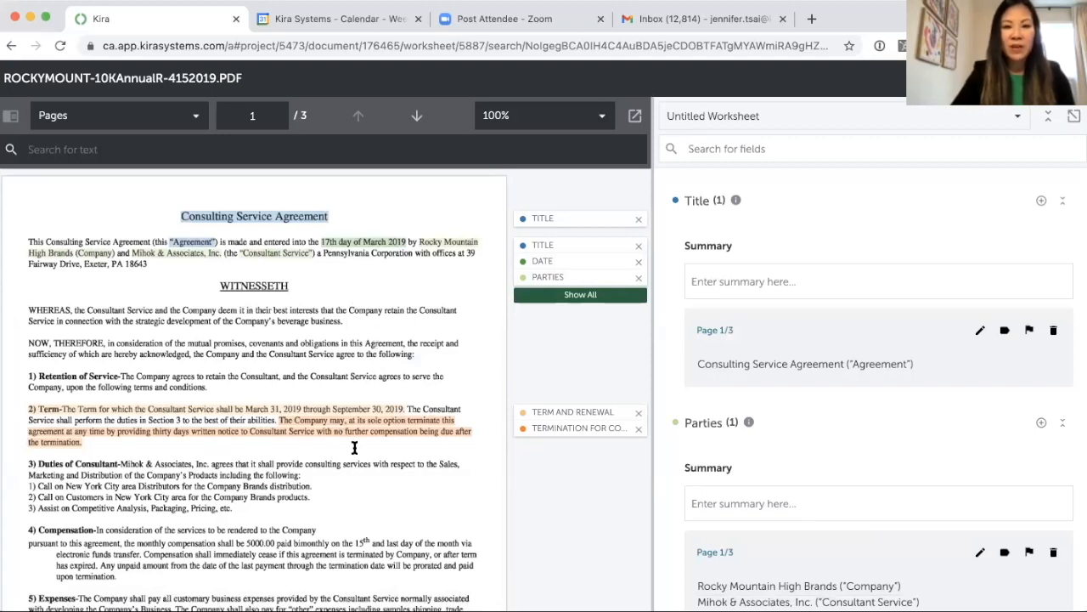
{"action": "mouse_move", "coordinate": [680, 418]}
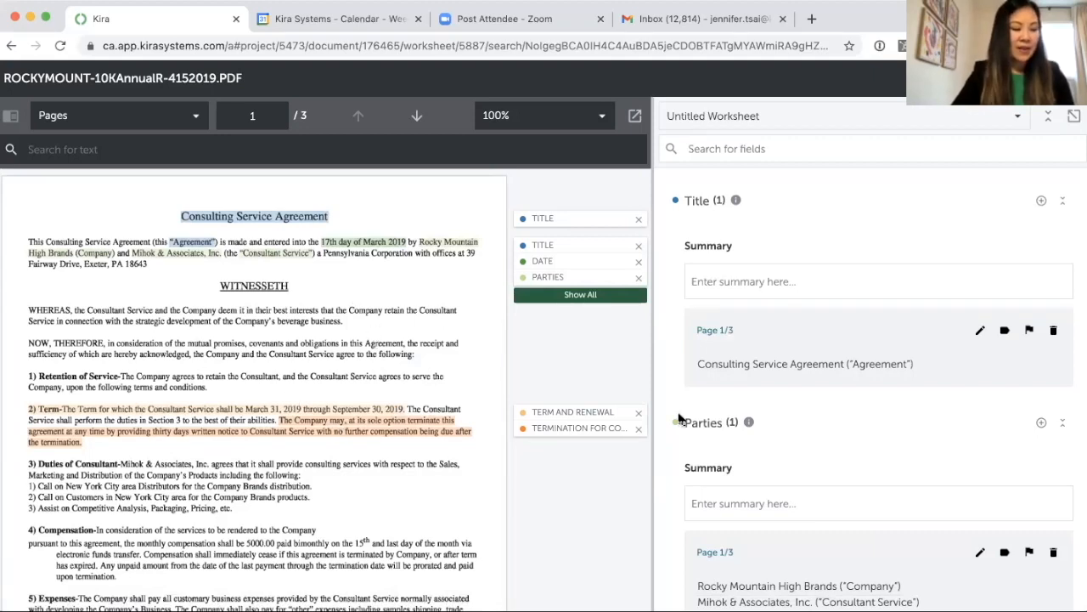
{"action": "mouse_move", "coordinate": [869, 443]}
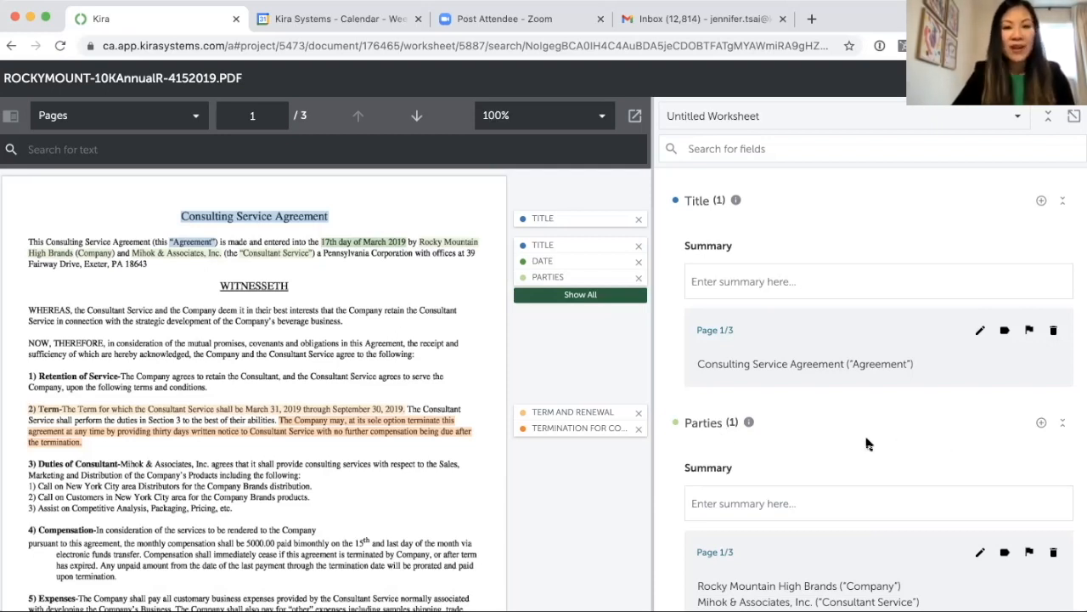
{"action": "scroll", "scroll_direction": "down", "scroll_amount": 3}
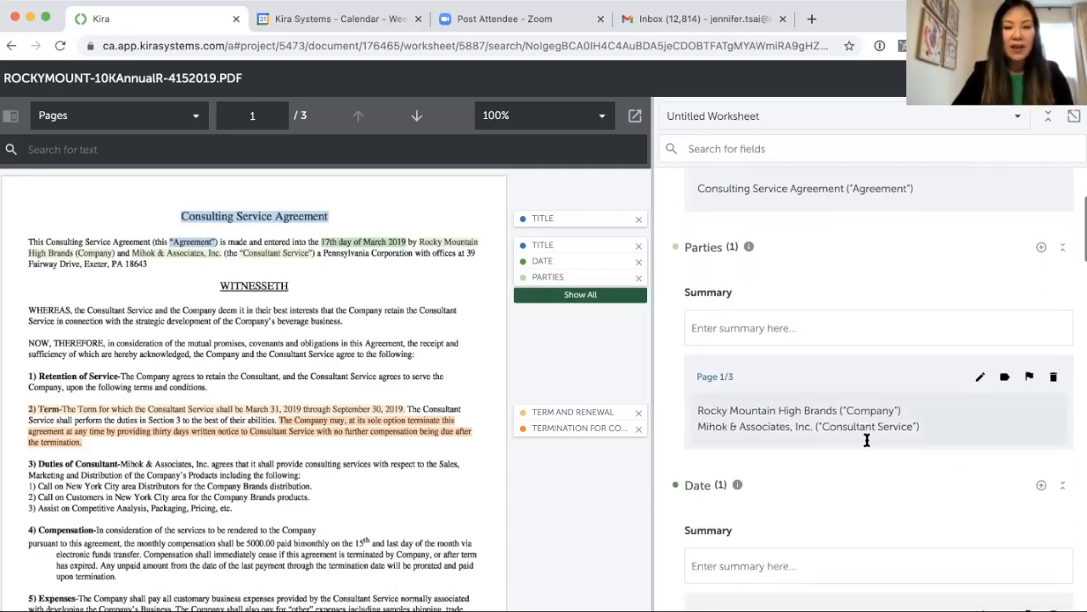
{"action": "scroll", "scroll_direction": "down", "scroll_amount": 3}
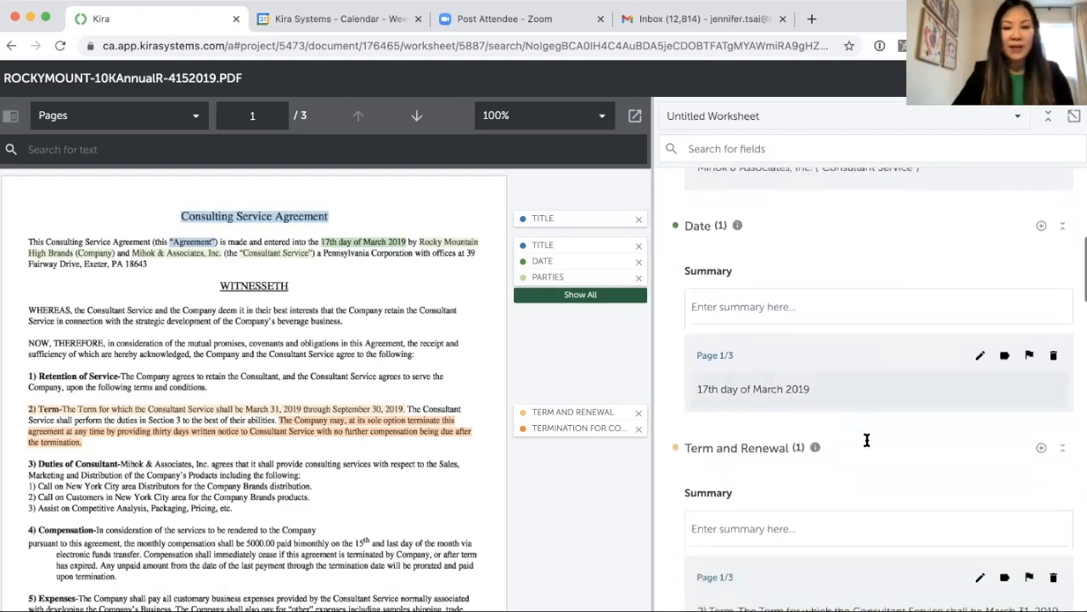
{"action": "scroll", "scroll_direction": "up", "scroll_amount": 3}
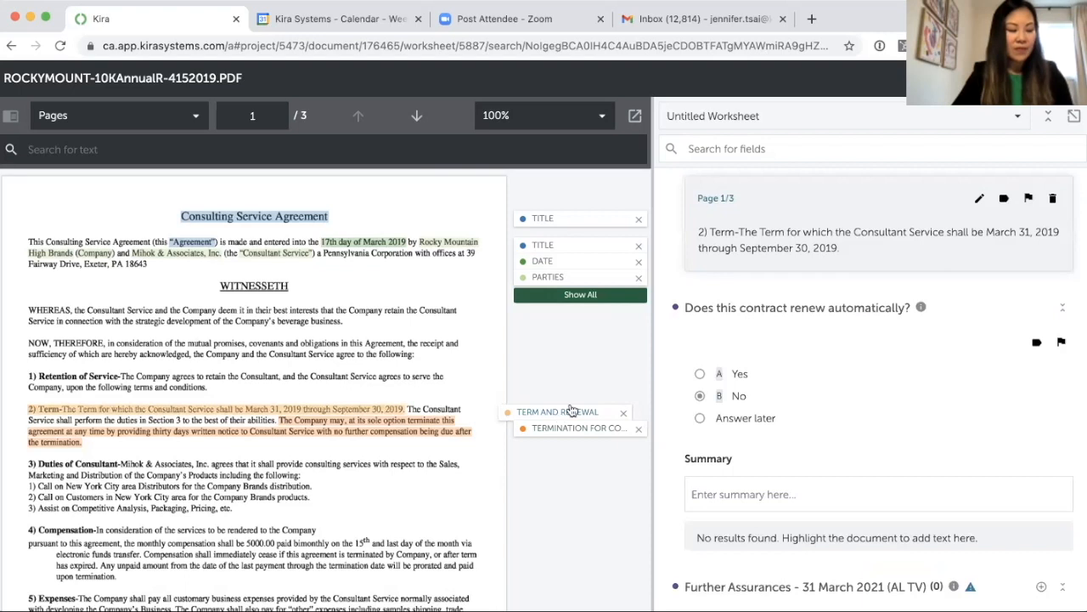
{"action": "mouse_move", "coordinate": [869, 383]}
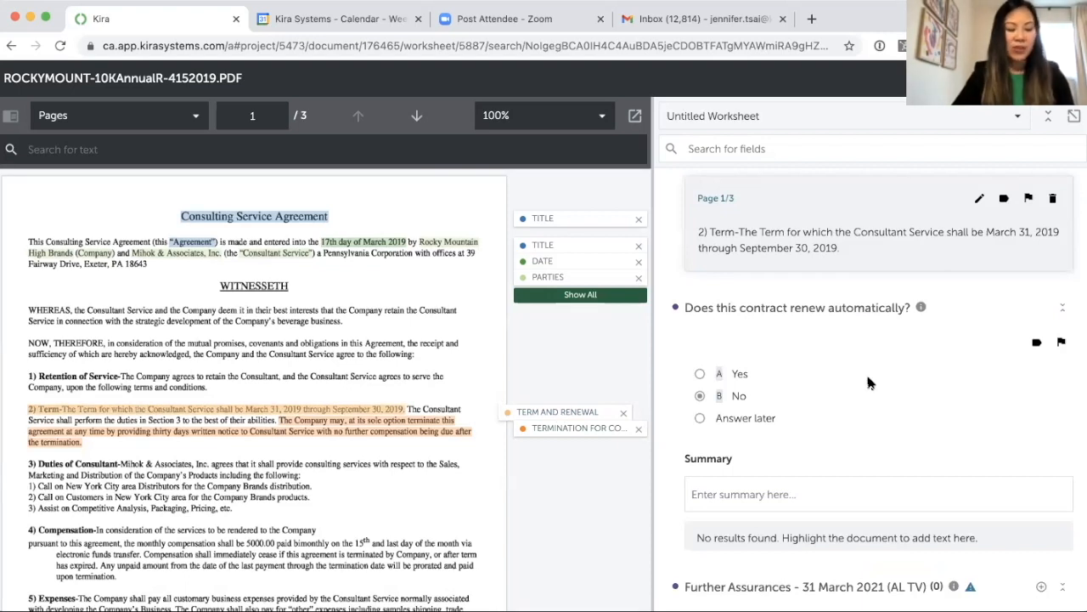
{"action": "mouse_move", "coordinate": [709, 206]}
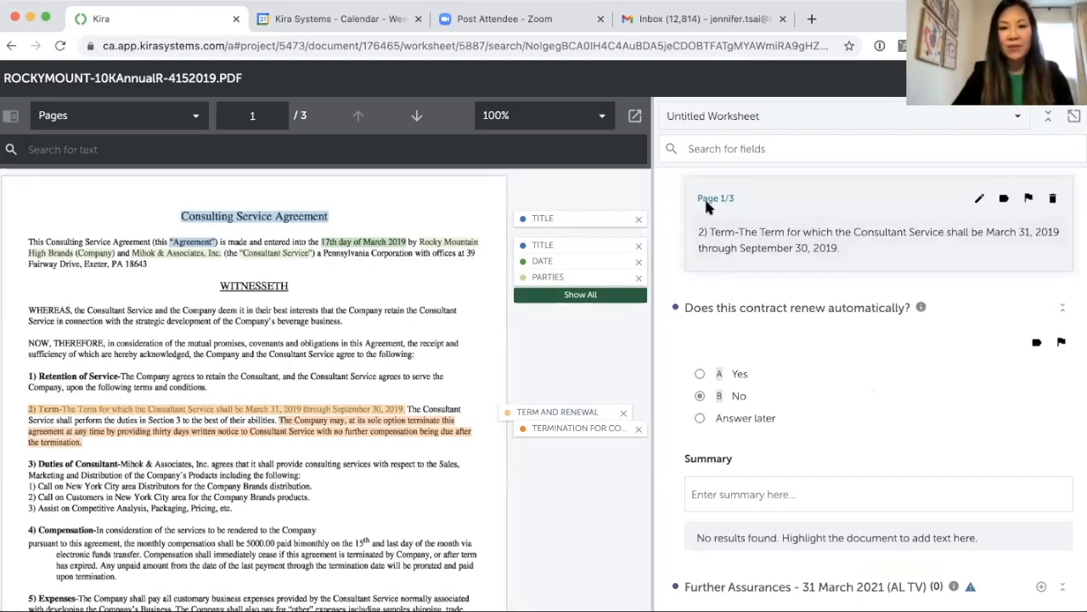
{"action": "scroll", "scroll_direction": "down", "scroll_amount": 3}
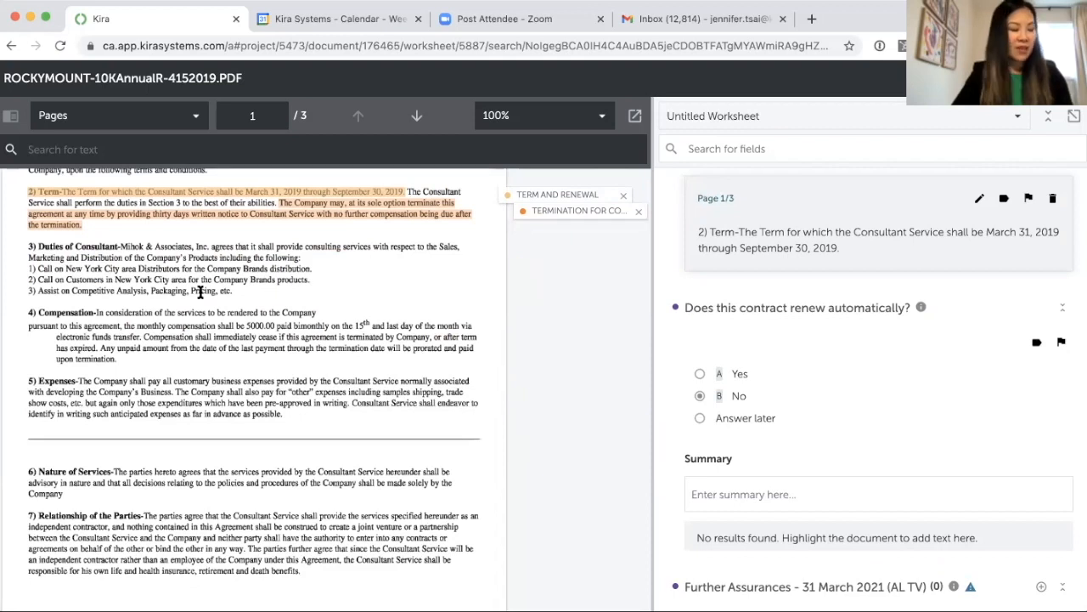
{"action": "mouse_move", "coordinate": [12, 305]}
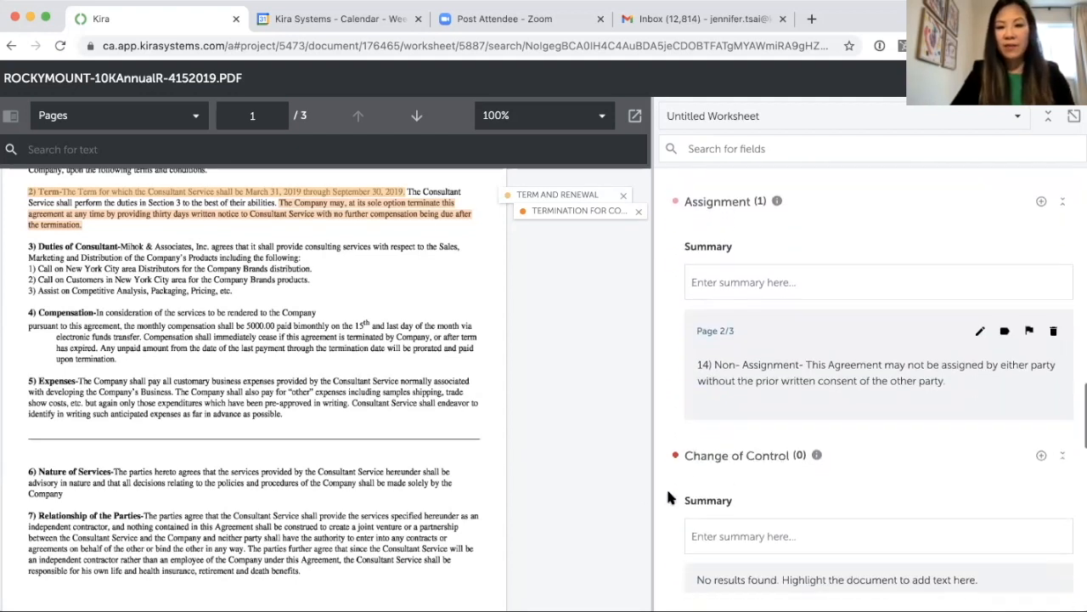
{"action": "scroll", "scroll_direction": "down", "scroll_amount": 3}
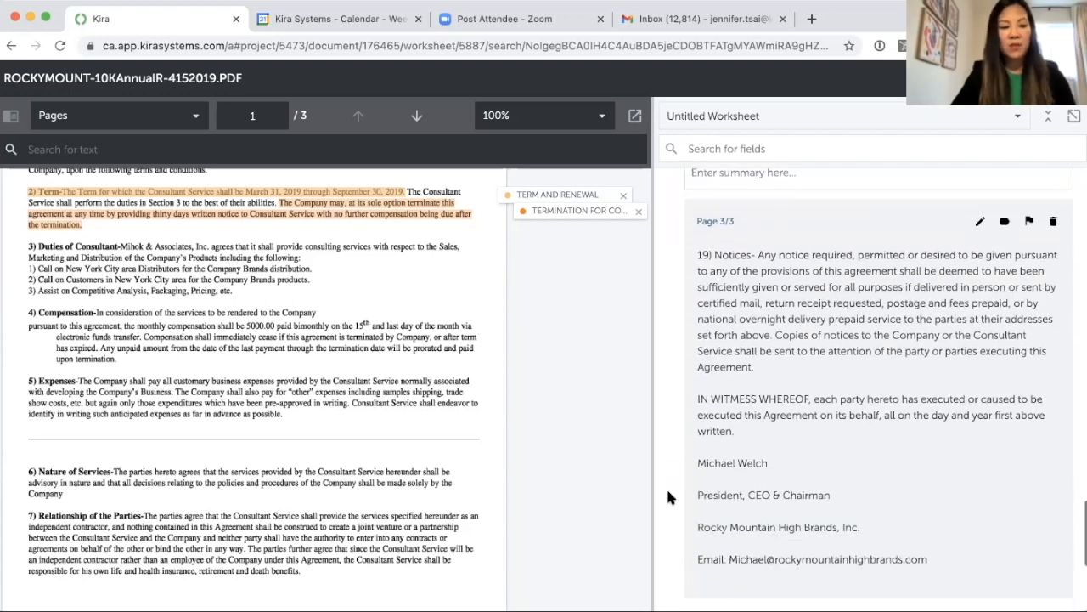
{"action": "scroll", "scroll_direction": "down", "scroll_amount": 3}
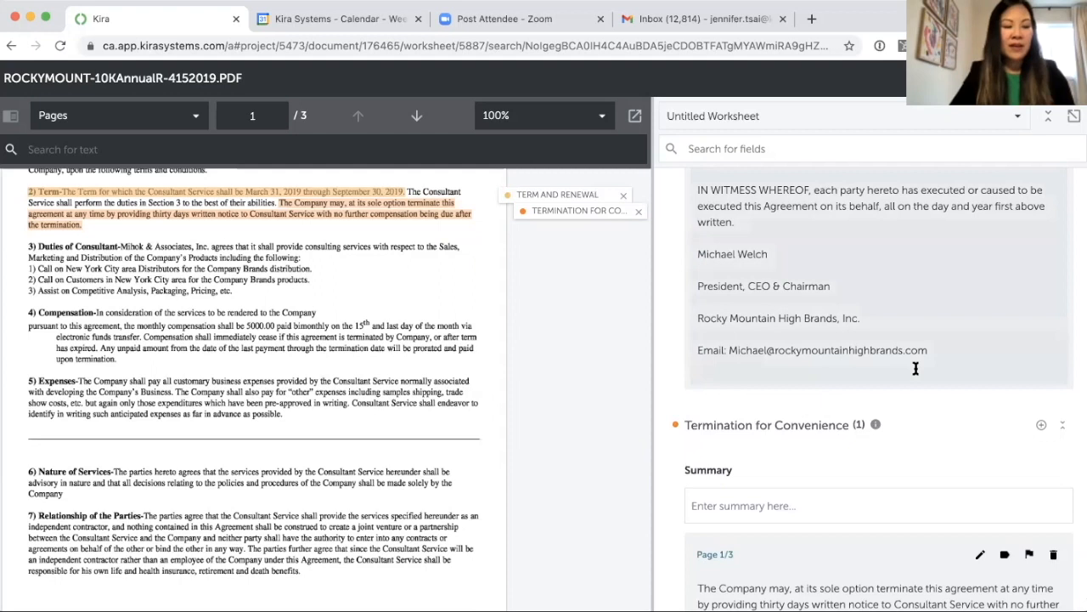
{"action": "scroll", "scroll_direction": "down", "scroll_amount": 3}
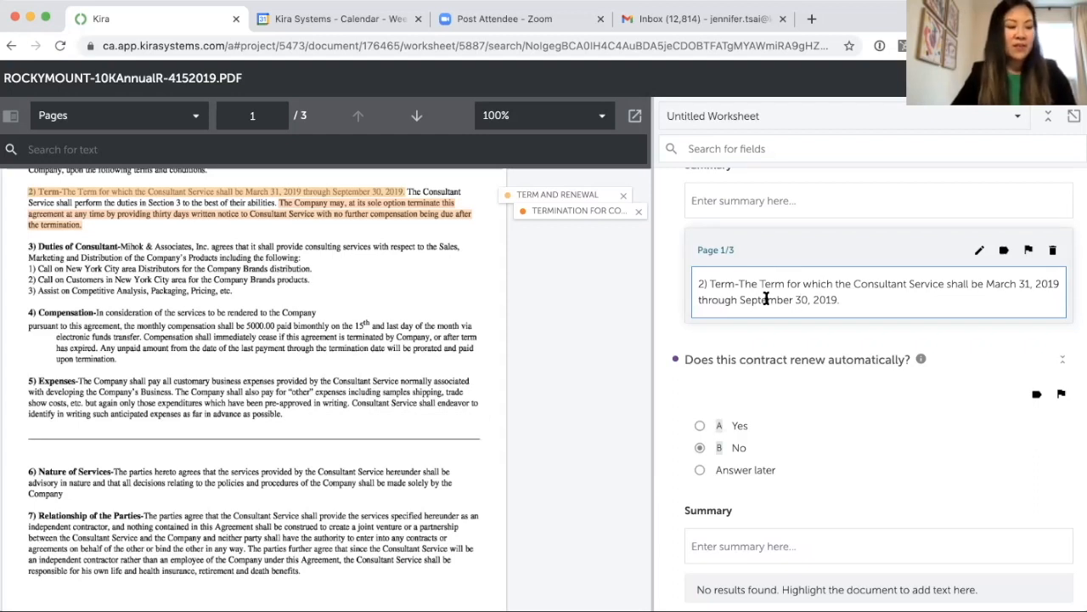
{"action": "mouse_move", "coordinate": [873, 330]}
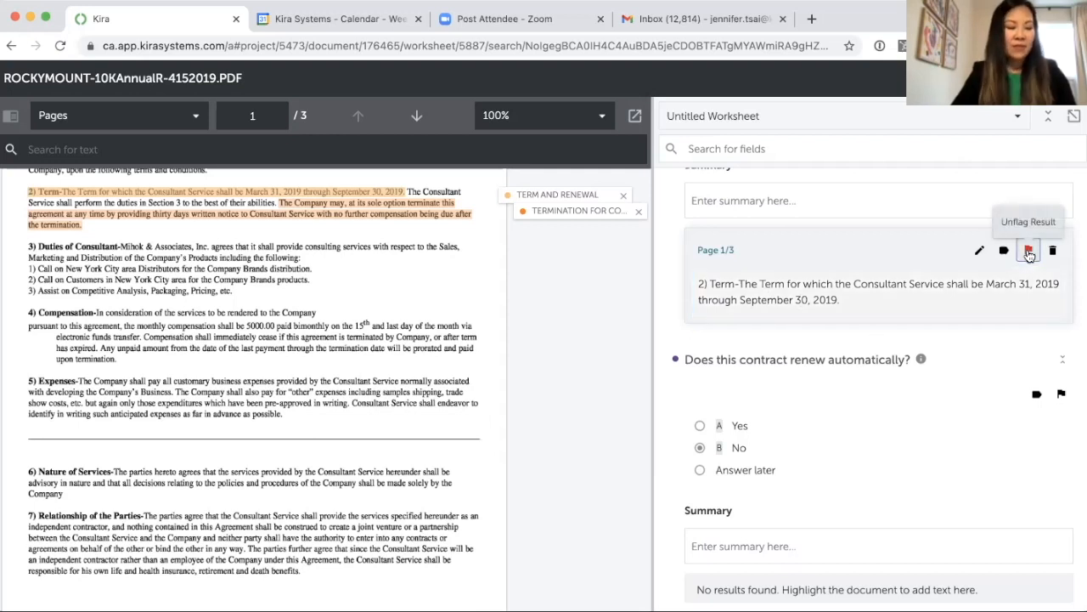
- Flag the Term and Renewal excerpt and tag it 'Fixed Term'
{"action": "left_click", "coordinate": [1028, 249]}
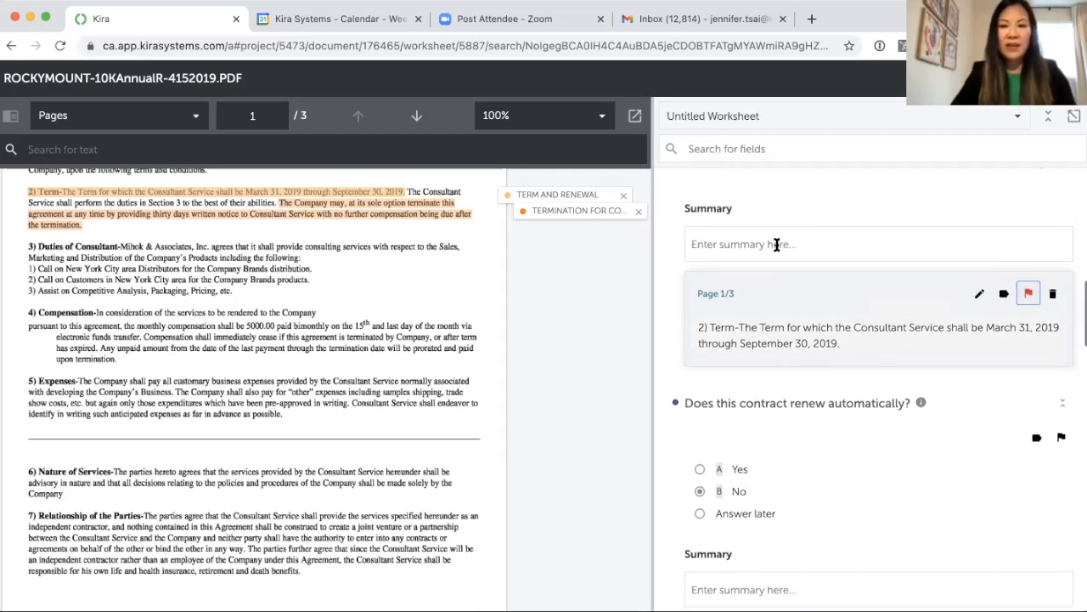
{"action": "left_click", "coordinate": [878, 244]}
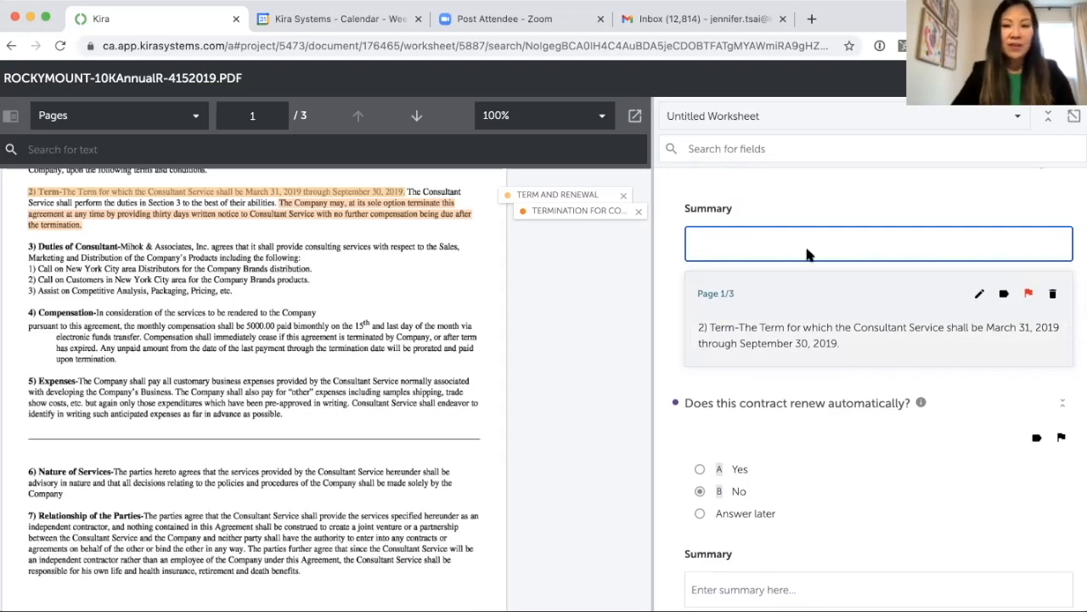
{"action": "mouse_move", "coordinate": [1004, 294]}
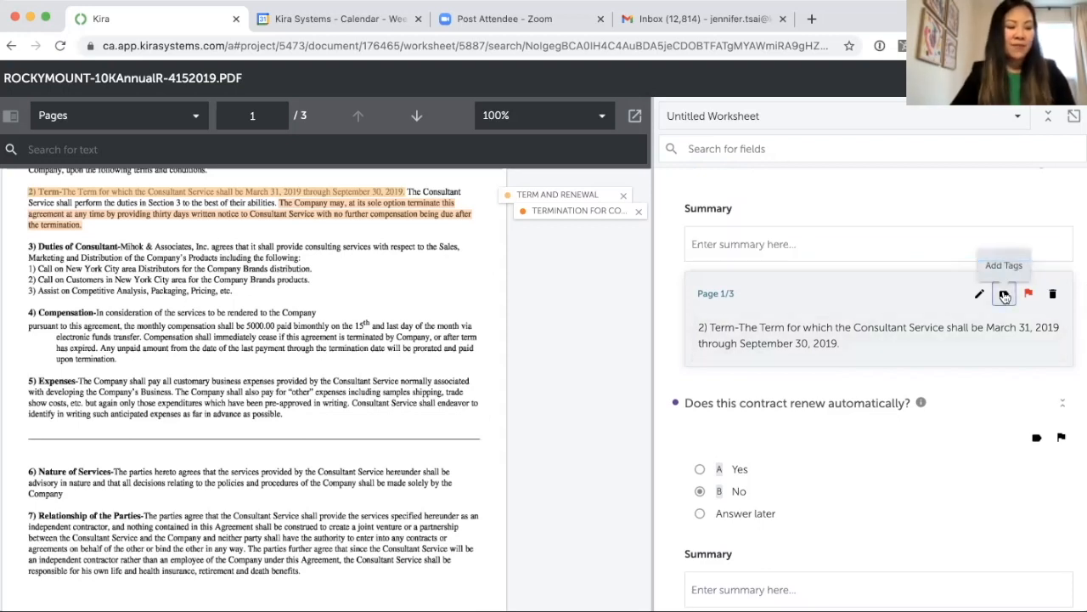
{"action": "left_click", "coordinate": [1004, 293]}
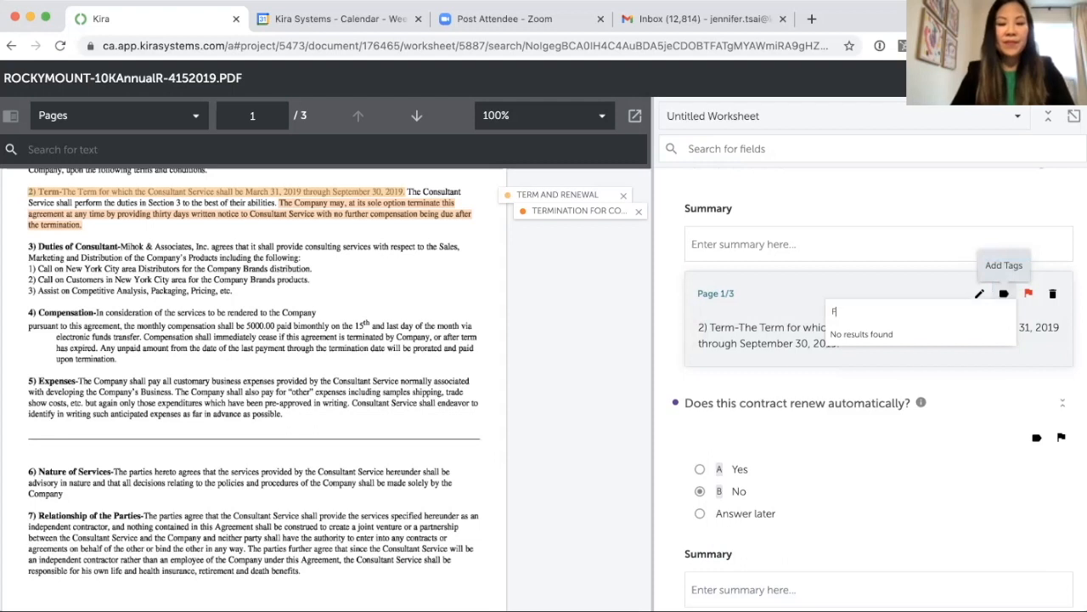
{"action": "type", "text": "Fixed Term"}
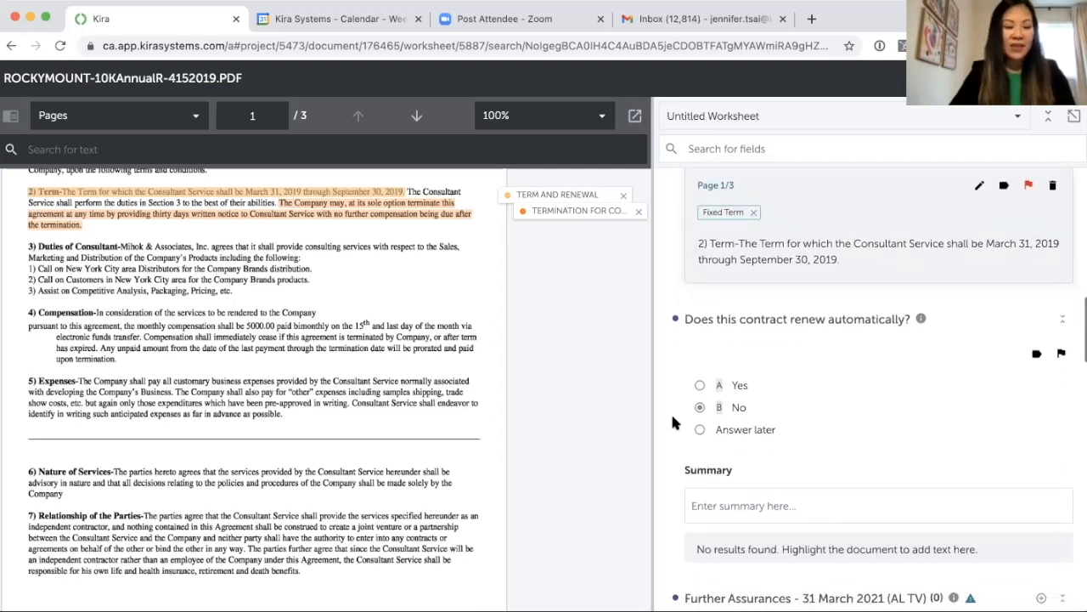
- Scroll the Rocky Mountain worksheet, keeping the Fixed Term tag and auto-renewal No
{"action": "scroll", "scroll_direction": "down", "scroll_amount": 3}
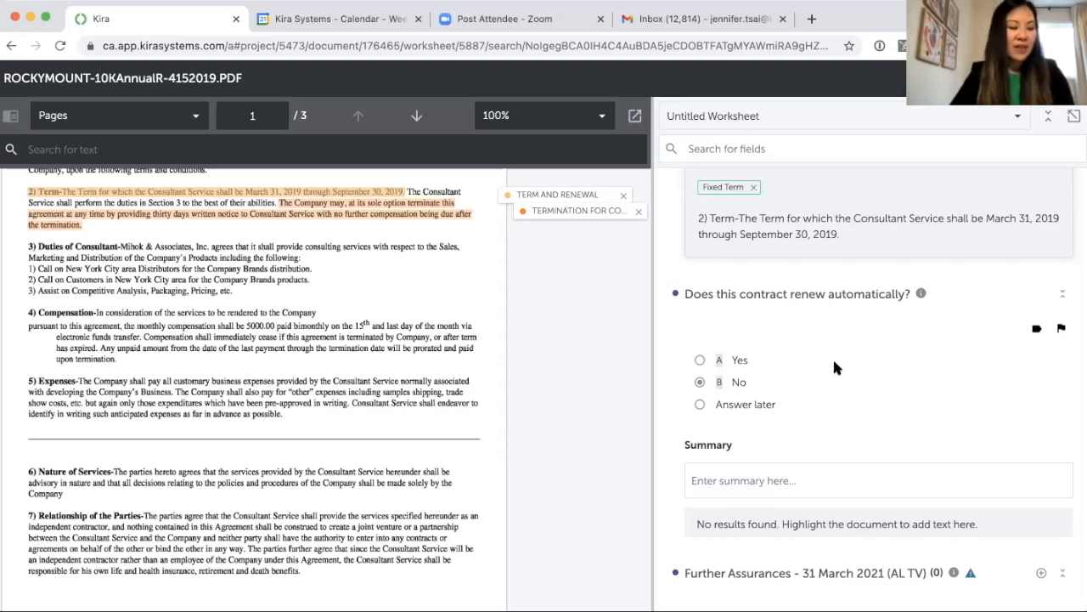
{"action": "mouse_move", "coordinate": [841, 395]}
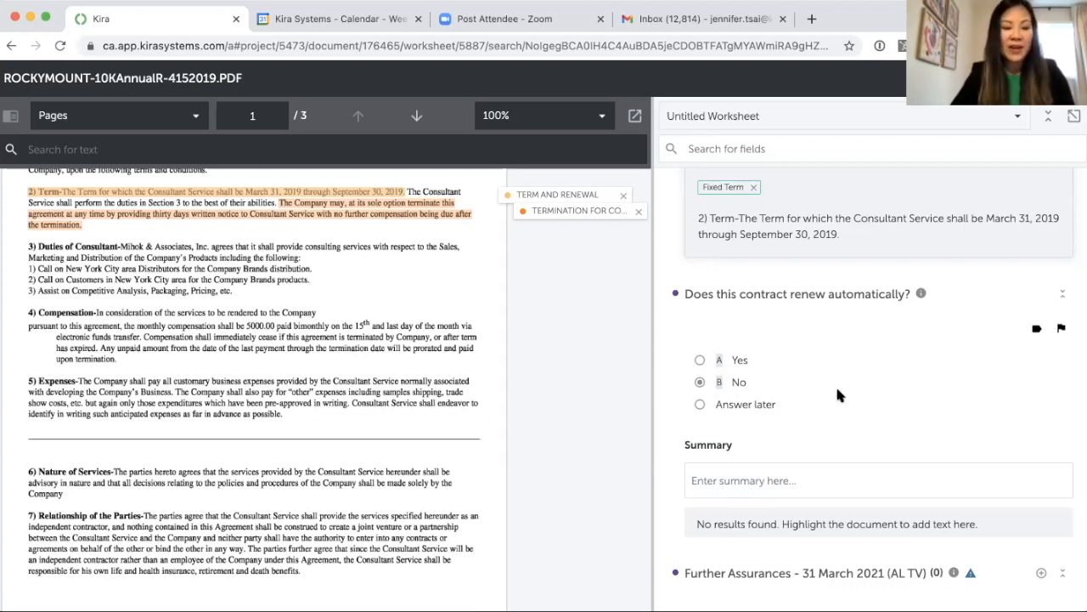
{"action": "mouse_move", "coordinate": [922, 251]}
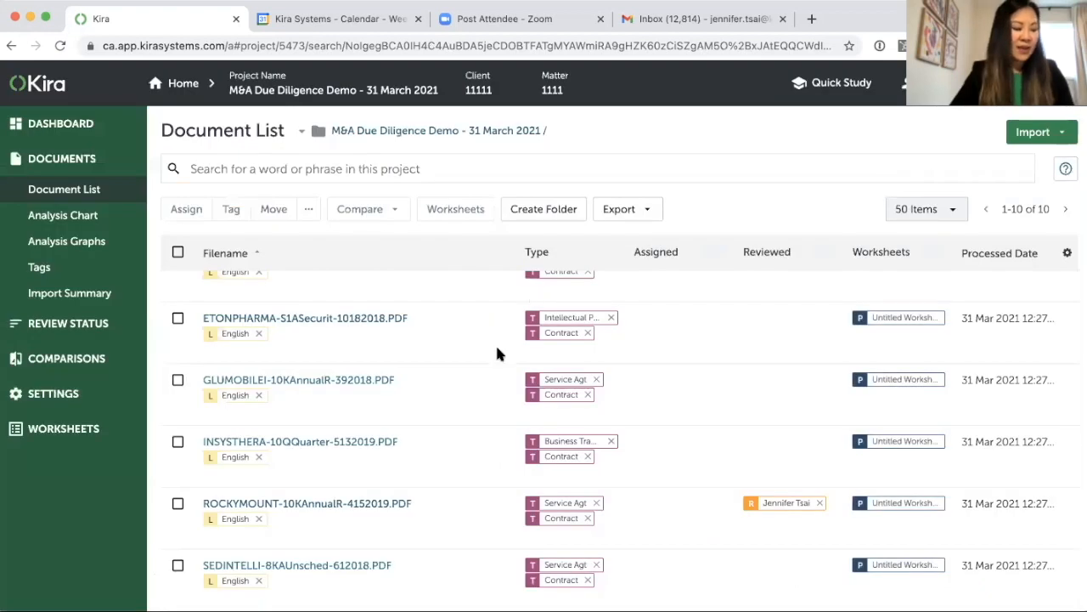
{"action": "mouse_move", "coordinate": [488, 446]}
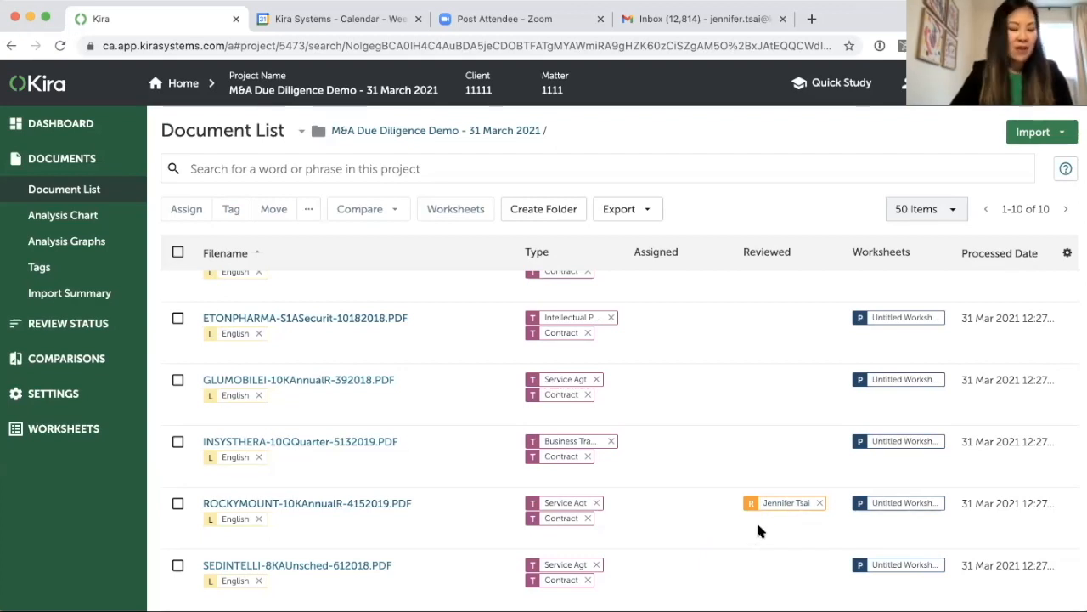
{"action": "mouse_move", "coordinate": [725, 501]}
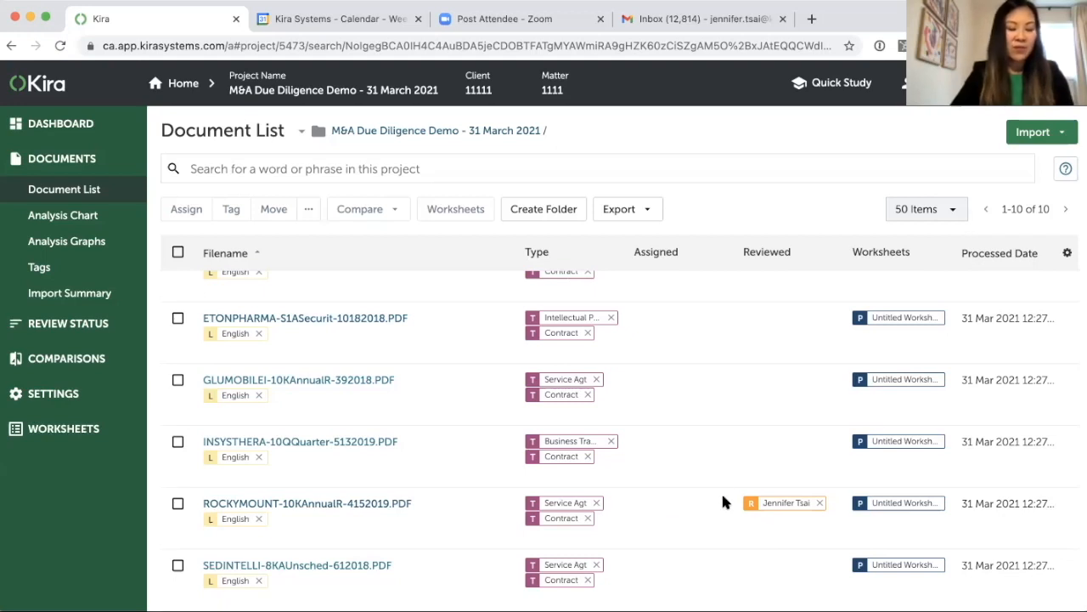
{"action": "mouse_move", "coordinate": [722, 490]}
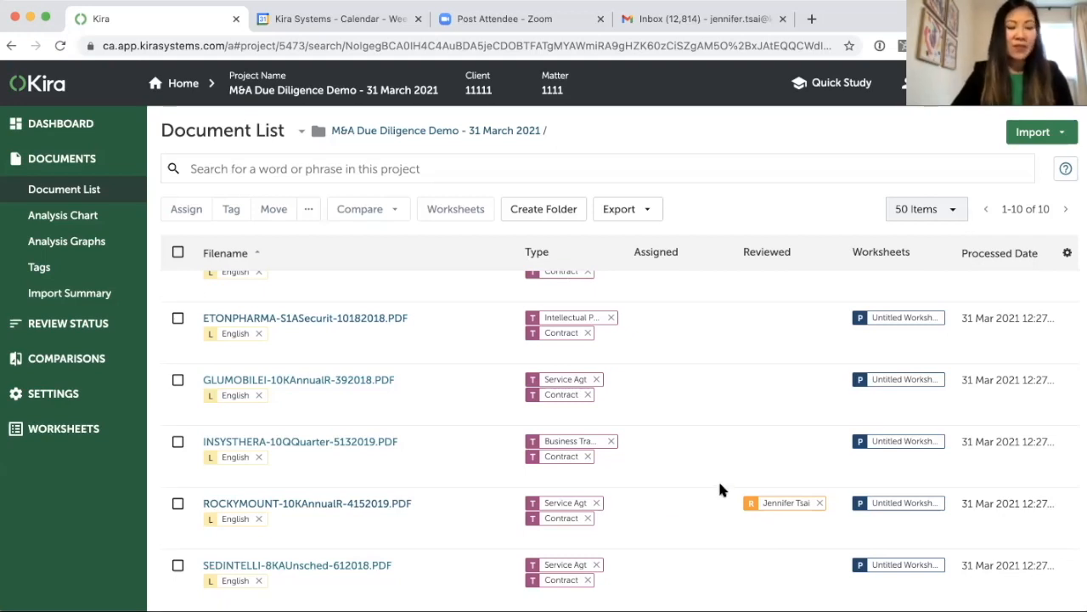
{"action": "mouse_move", "coordinate": [684, 423]}
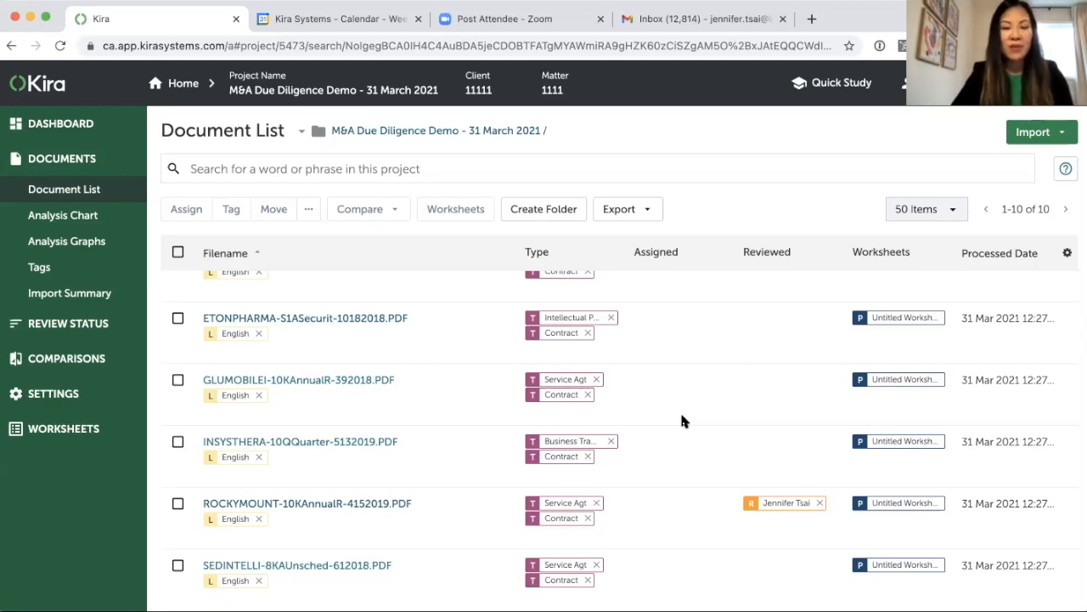
{"action": "scroll", "scroll_direction": "up", "scroll_amount": 3}
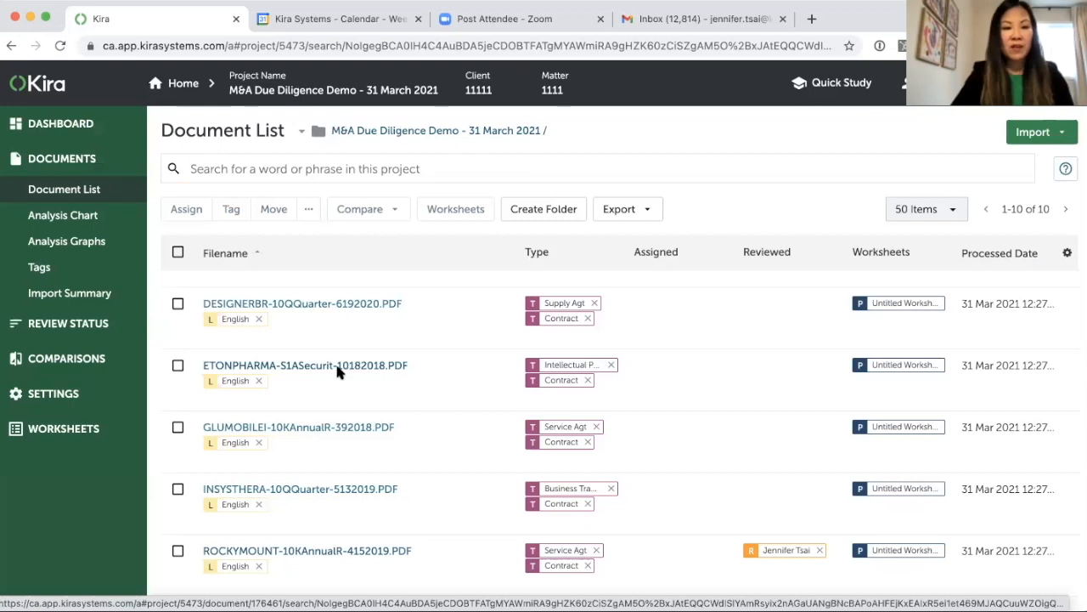
- Open ETONPHARMA, search the text for 'assurances', and add that clause to Further Assurances
{"action": "left_click", "coordinate": [305, 365]}
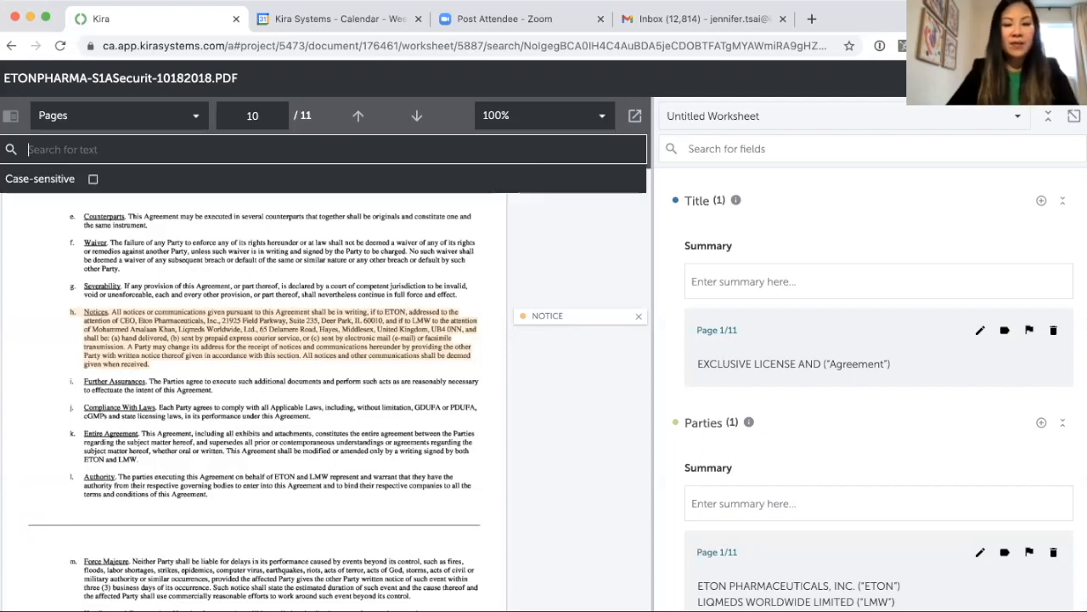
{"action": "type", "text": "assurances"}
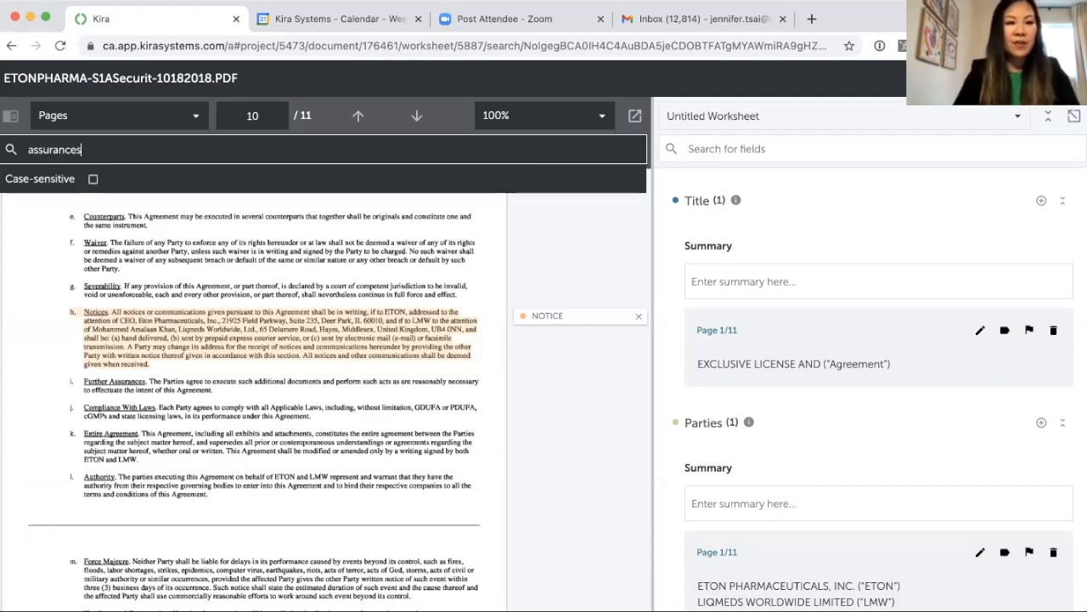
{"action": "key", "text": "Return"}
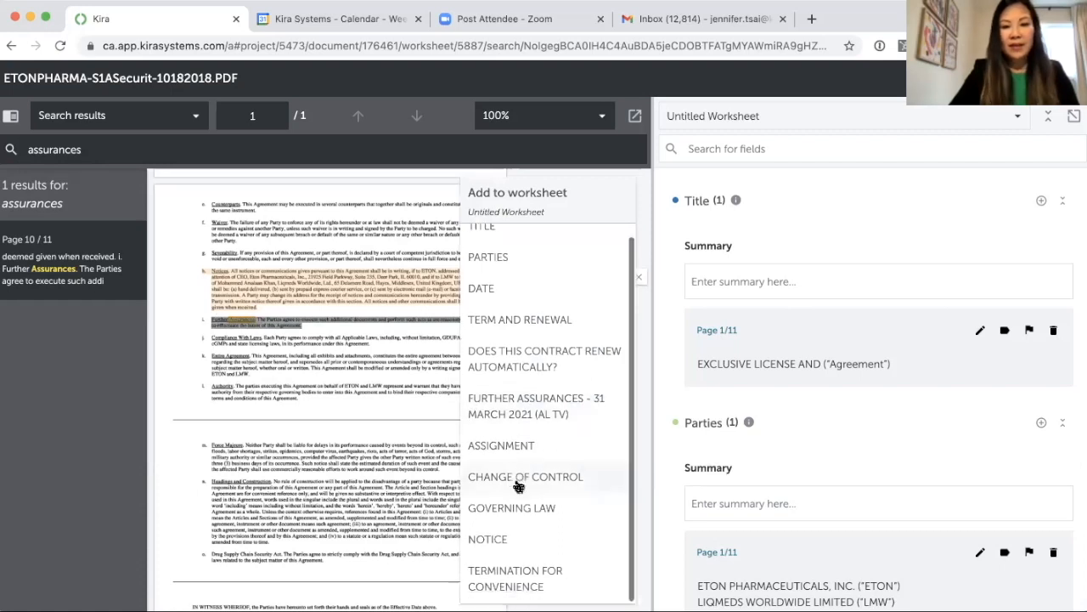
{"action": "mouse_move", "coordinate": [502, 415]}
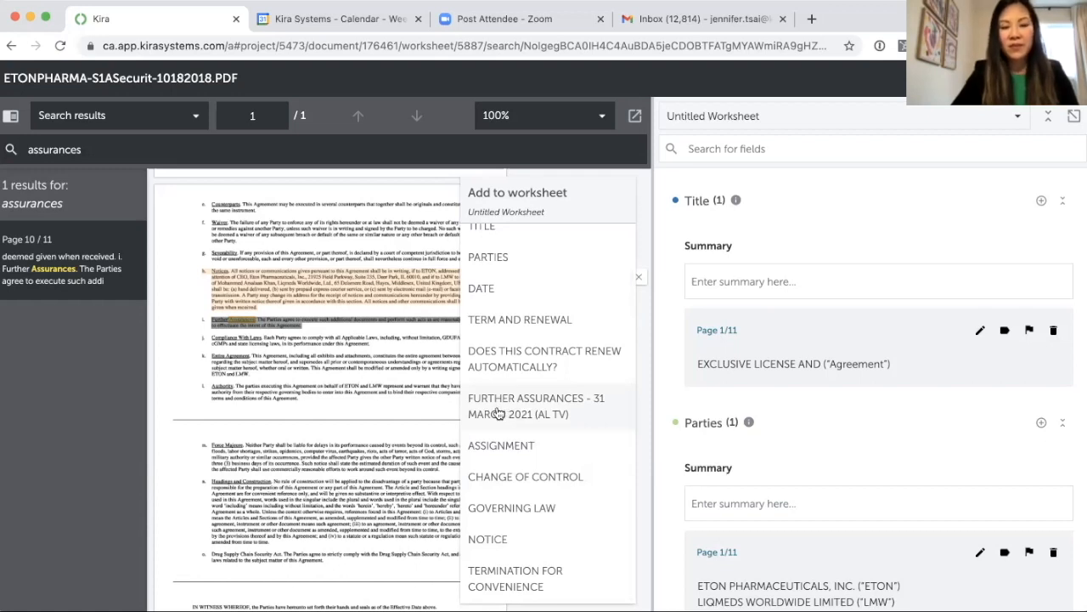
{"action": "left_click", "coordinate": [536, 405]}
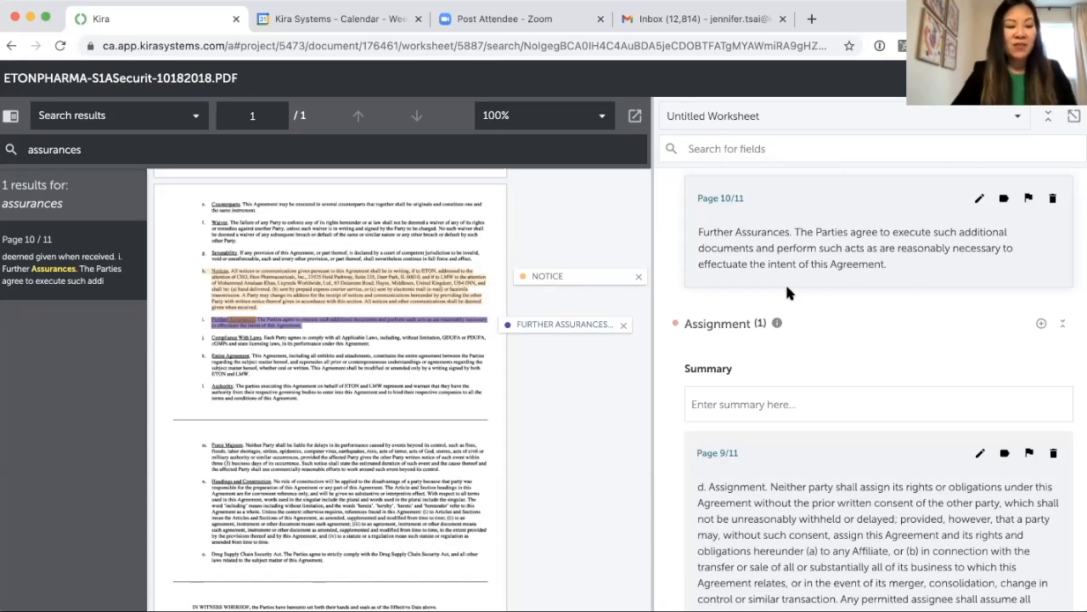
{"action": "mouse_move", "coordinate": [326, 334]}
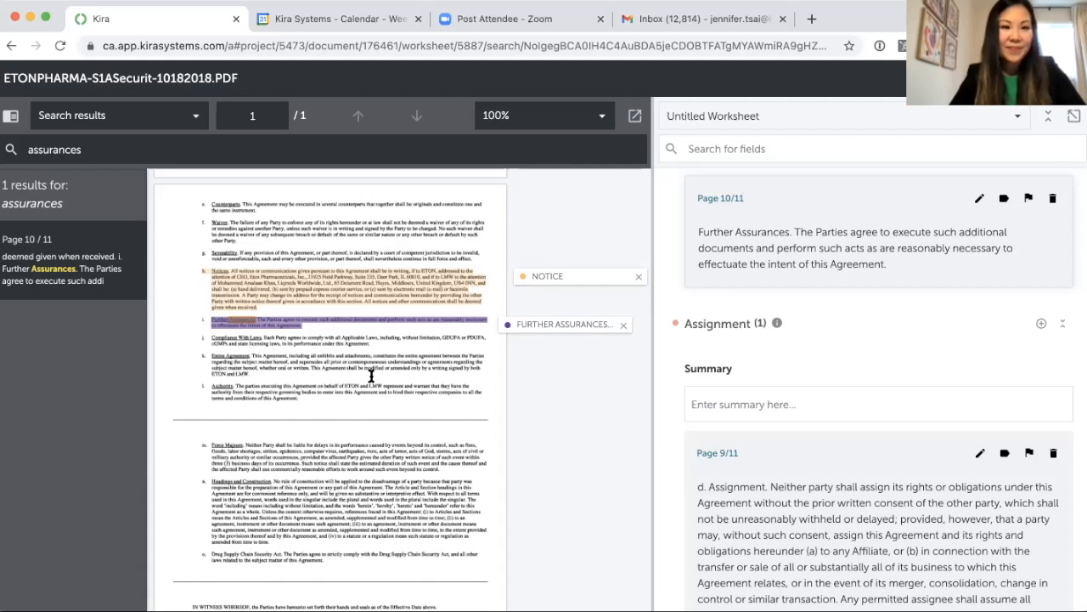
{"action": "mouse_move", "coordinate": [921, 202]}
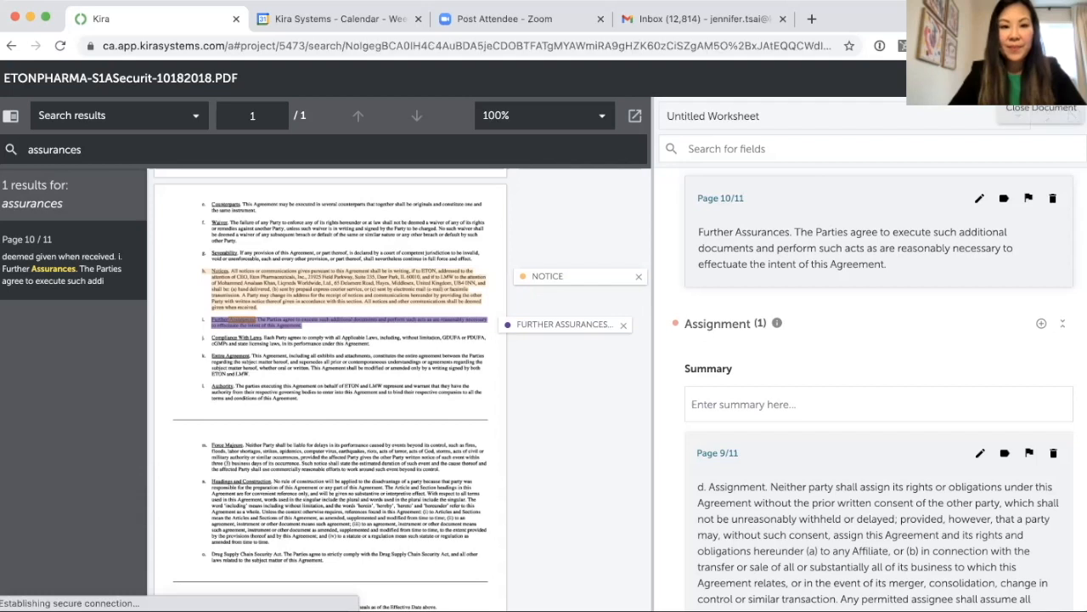
- Close the Eton Pharma S-1 document with its Further Assurances clause saved
{"action": "left_click", "coordinate": [1041, 108]}
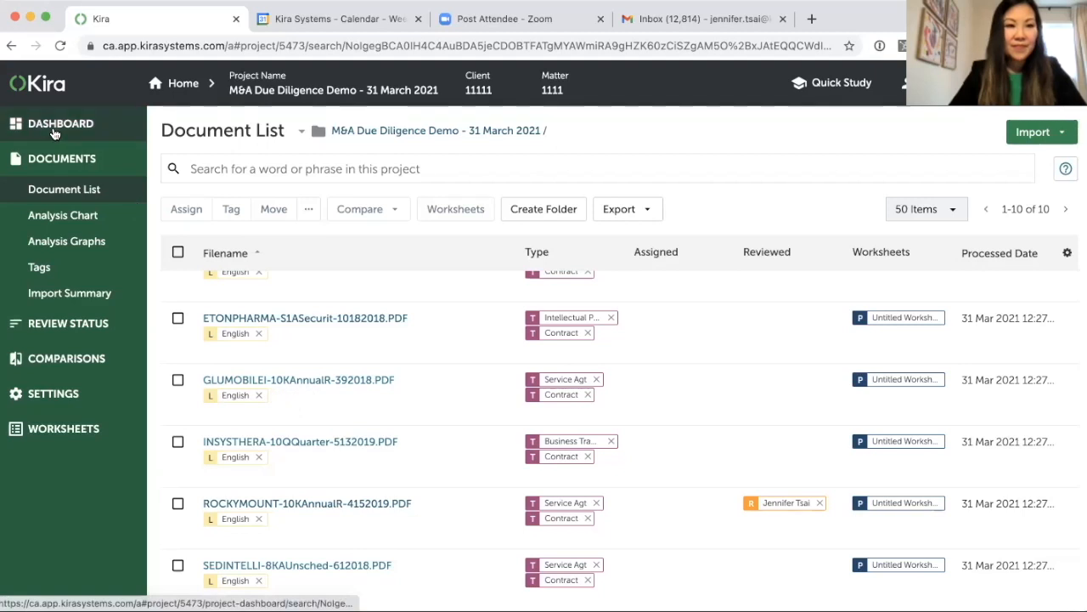
- Open DASHBOARD and scroll through document totals, type and language charts, and field usage counts
{"action": "left_click", "coordinate": [61, 124]}
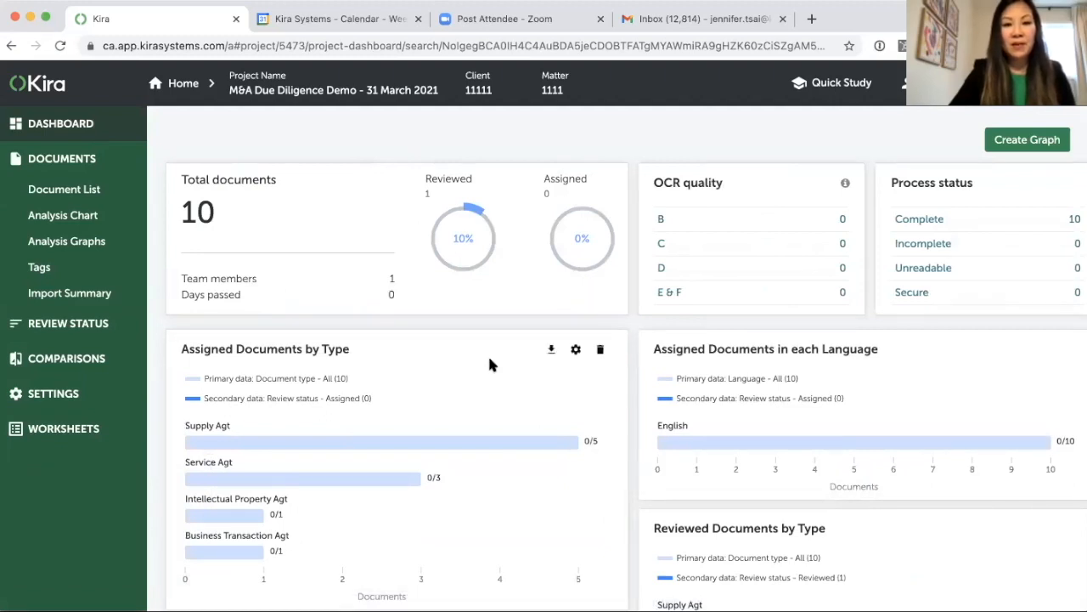
{"action": "mouse_move", "coordinate": [536, 352]}
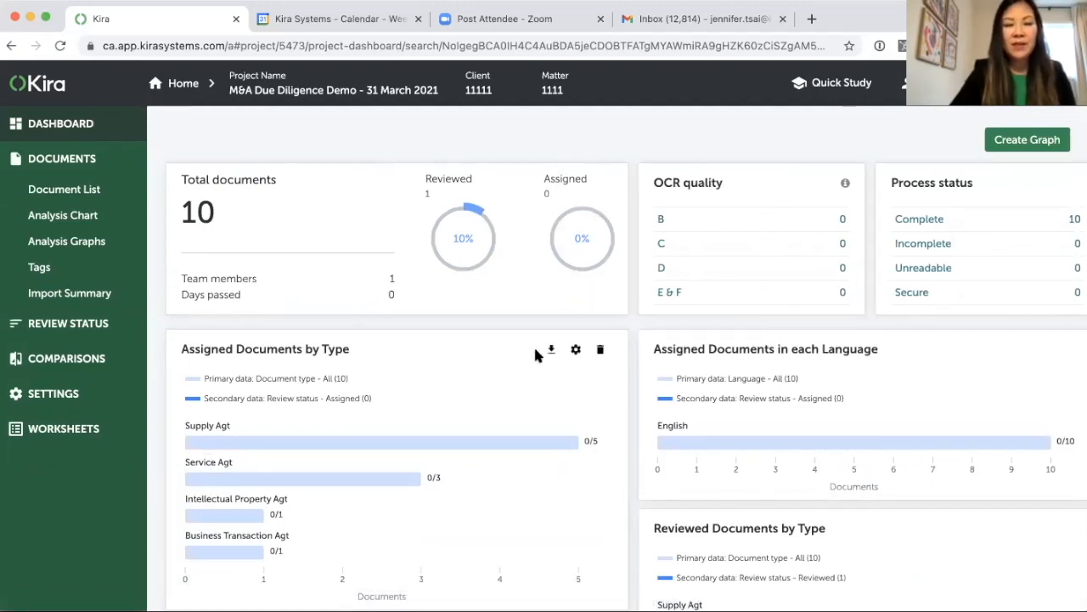
{"action": "mouse_move", "coordinate": [541, 340]}
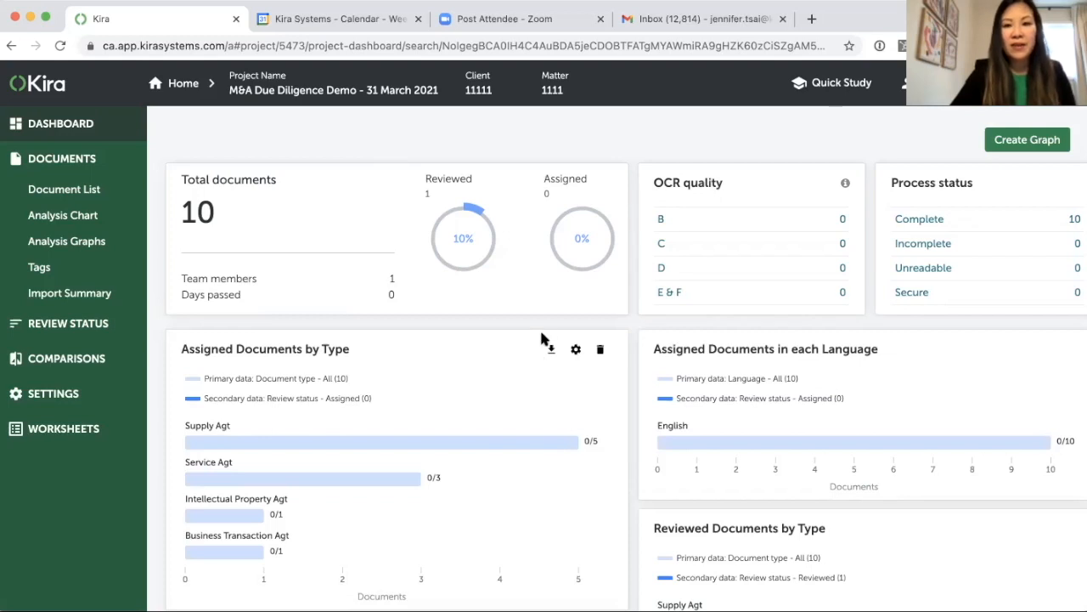
{"action": "mouse_move", "coordinate": [671, 379]}
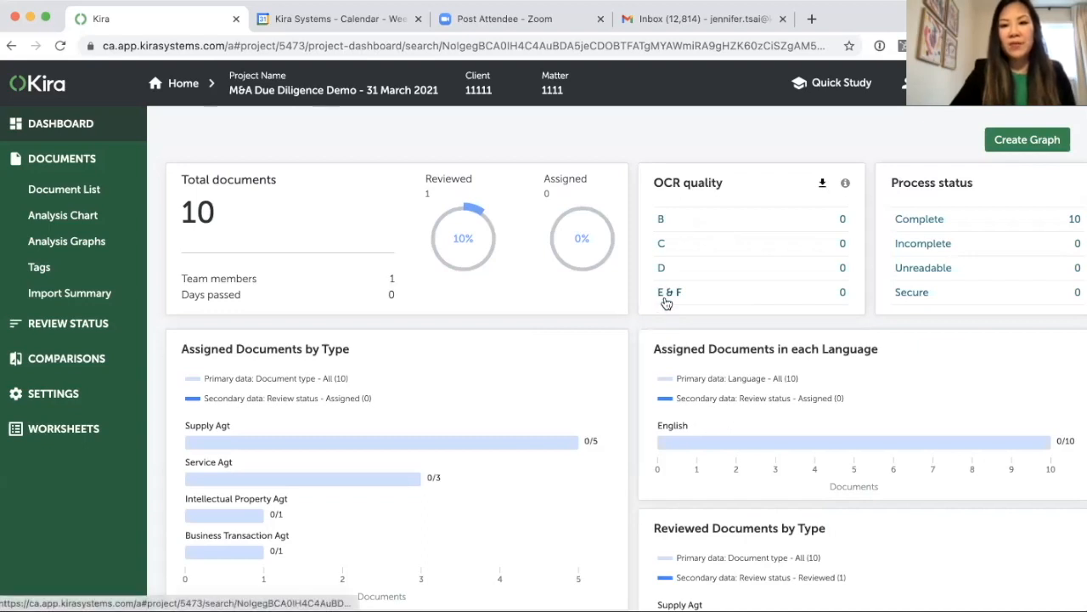
{"action": "mouse_move", "coordinate": [686, 229]}
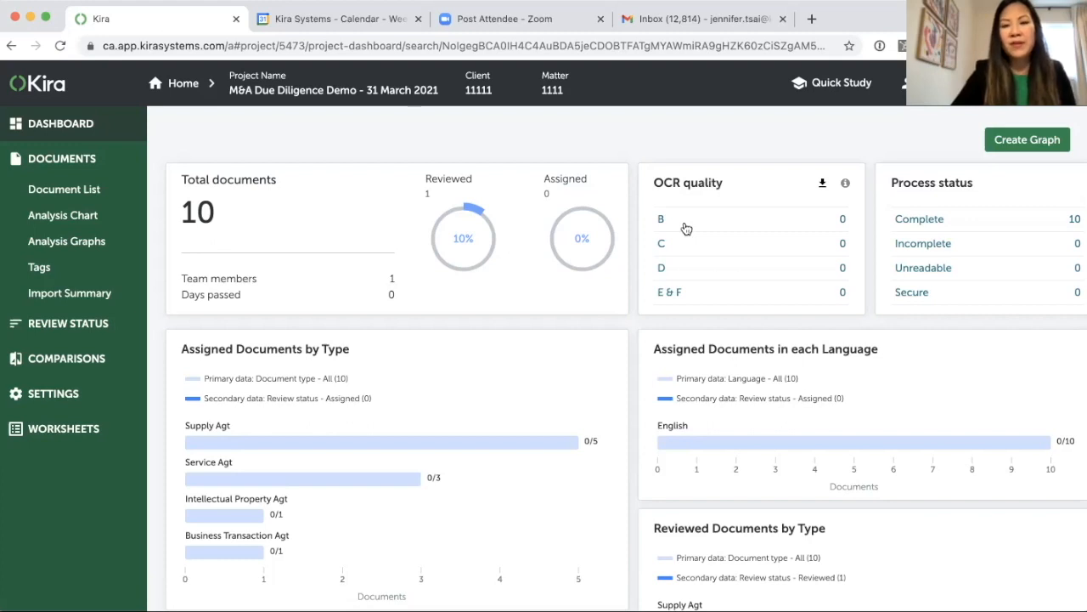
{"action": "mouse_move", "coordinate": [710, 327]}
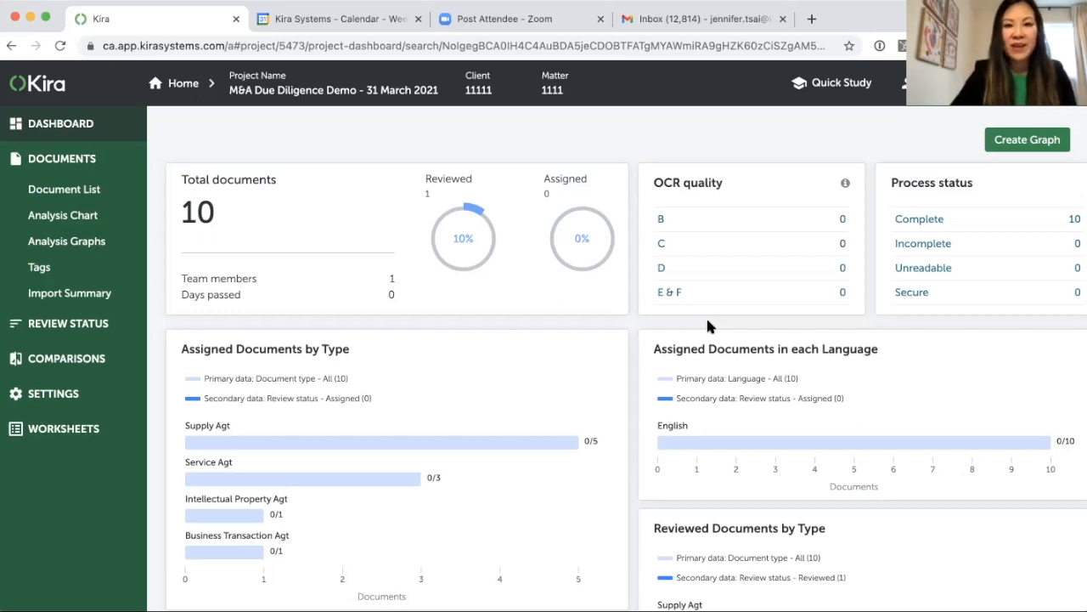
{"action": "mouse_move", "coordinate": [429, 468]}
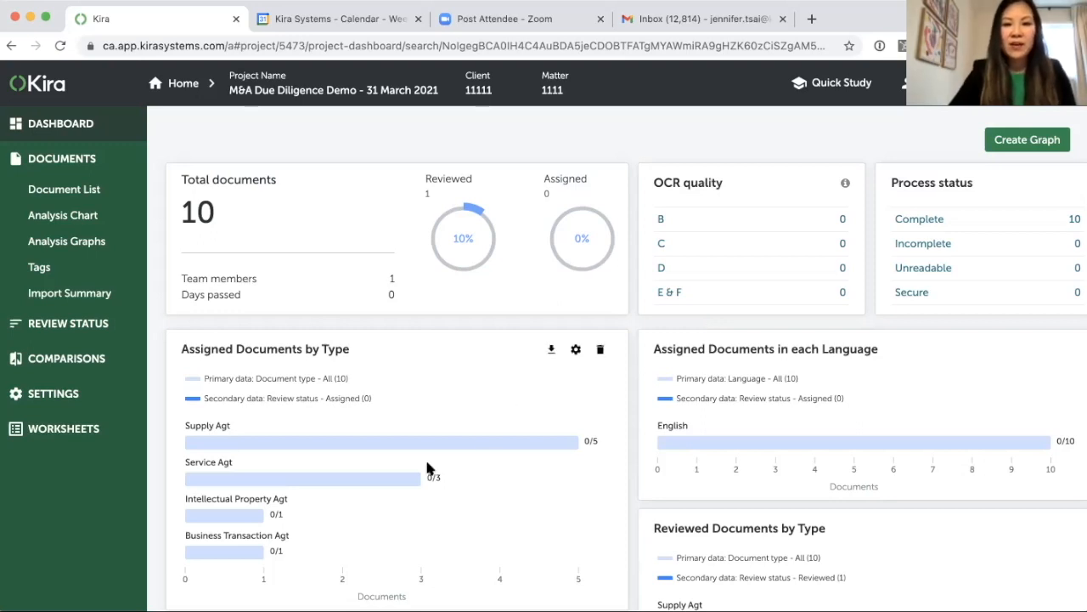
{"action": "scroll", "scroll_direction": "down", "scroll_amount": 3}
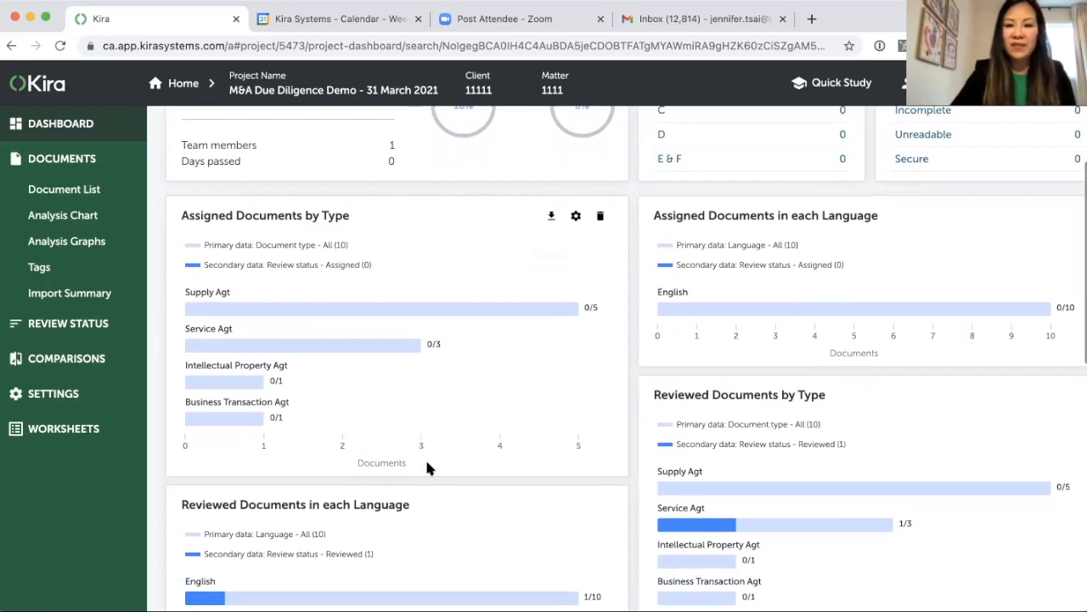
{"action": "scroll", "scroll_direction": "down", "scroll_amount": 3}
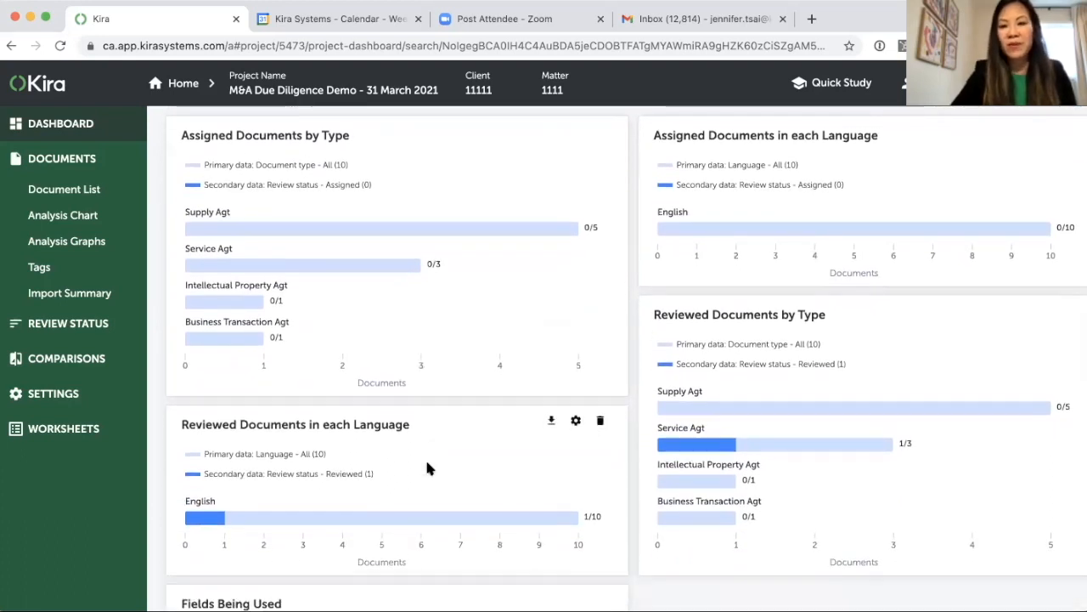
{"action": "scroll", "scroll_direction": "down", "scroll_amount": 3}
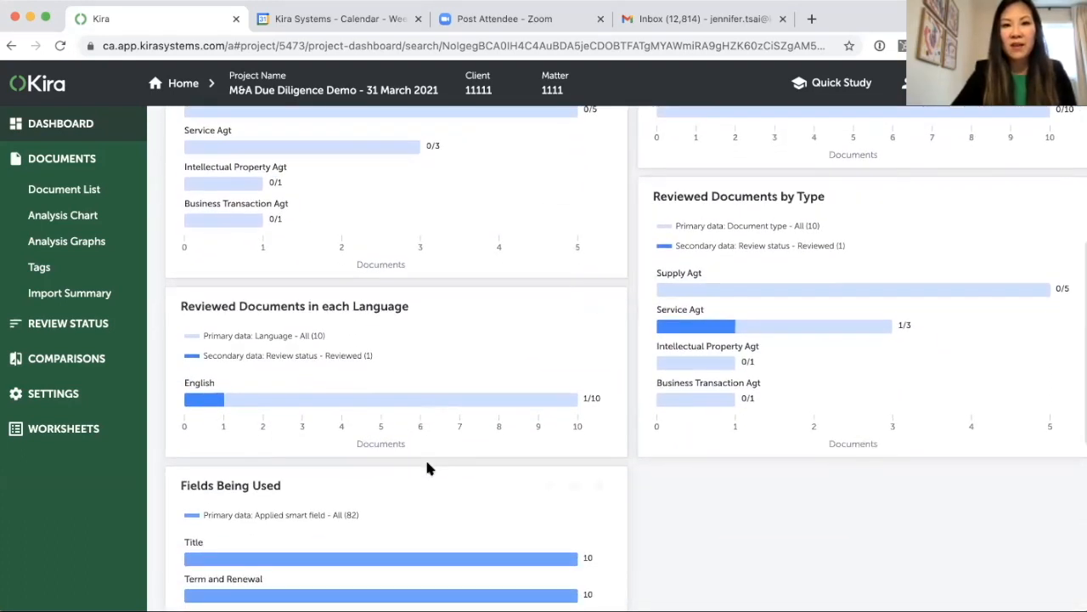
{"action": "scroll", "scroll_direction": "down", "scroll_amount": 3}
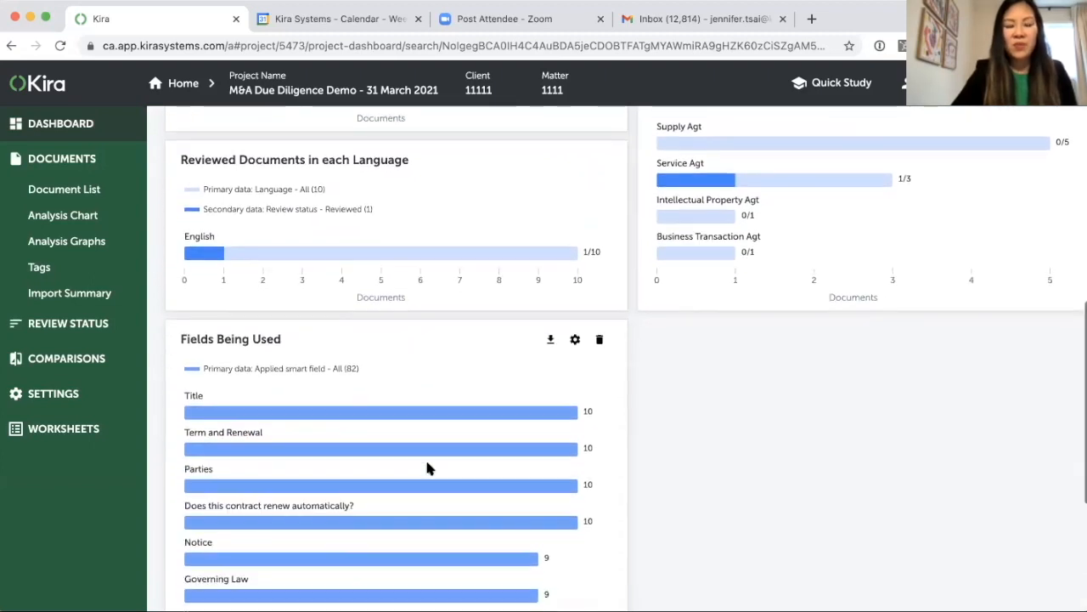
{"action": "scroll", "scroll_direction": "down", "scroll_amount": 3}
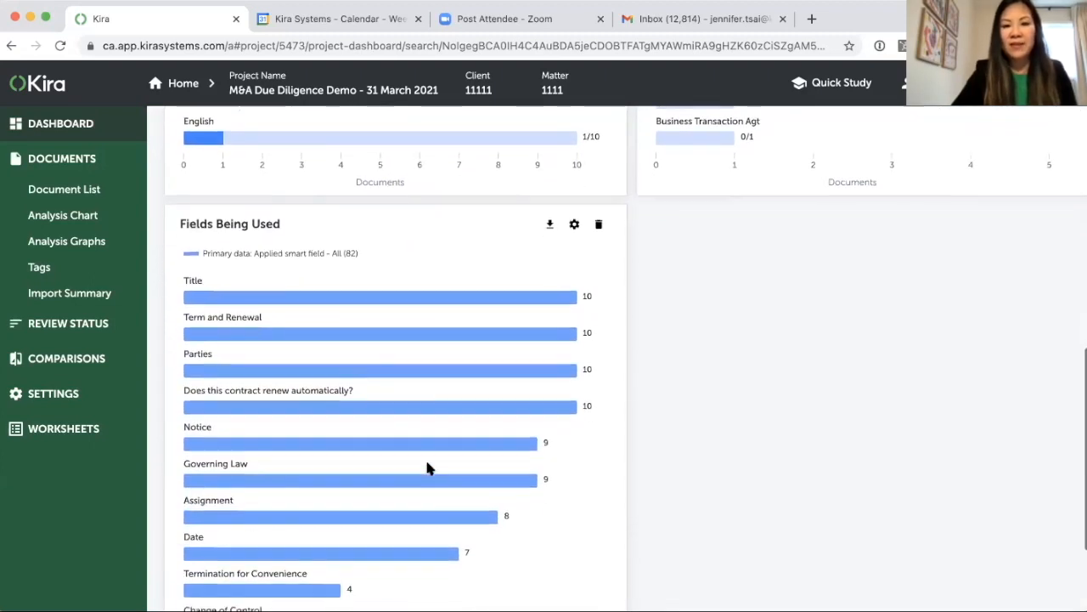
{"action": "scroll", "scroll_direction": "up", "scroll_amount": 3}
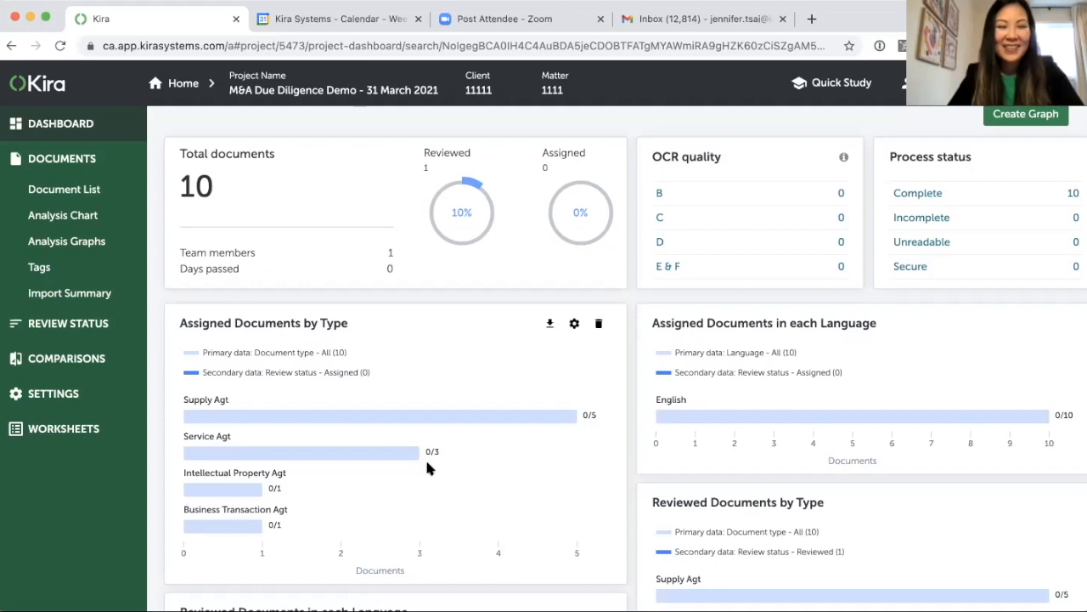